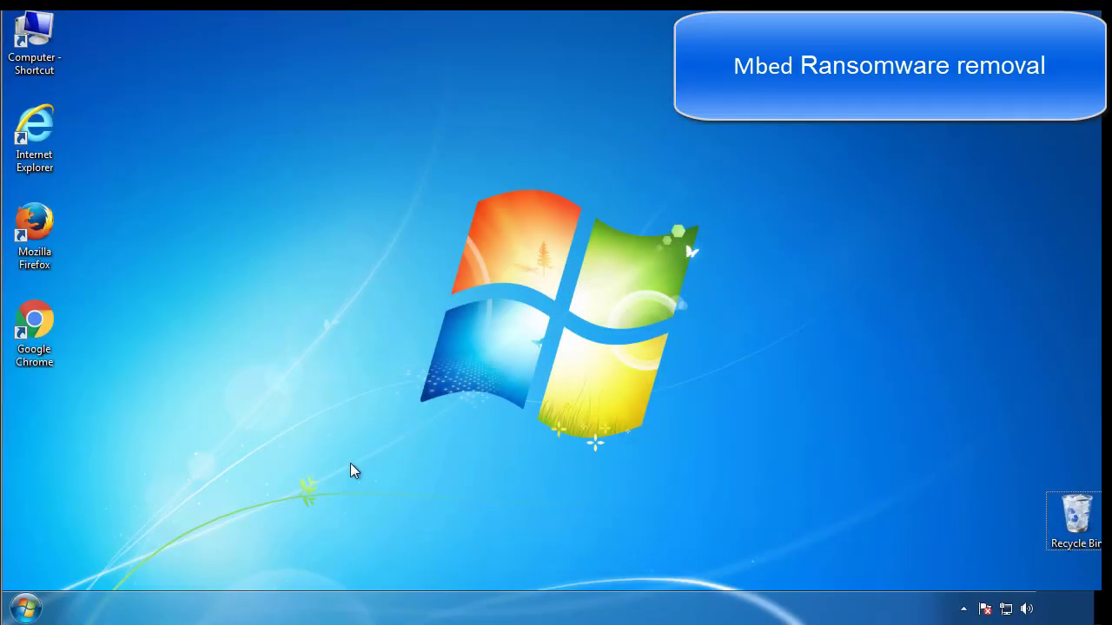
Via msconfig, tick Safe boot (Minimal) on the Boot tab and confirm with OK
left_click(25, 607)
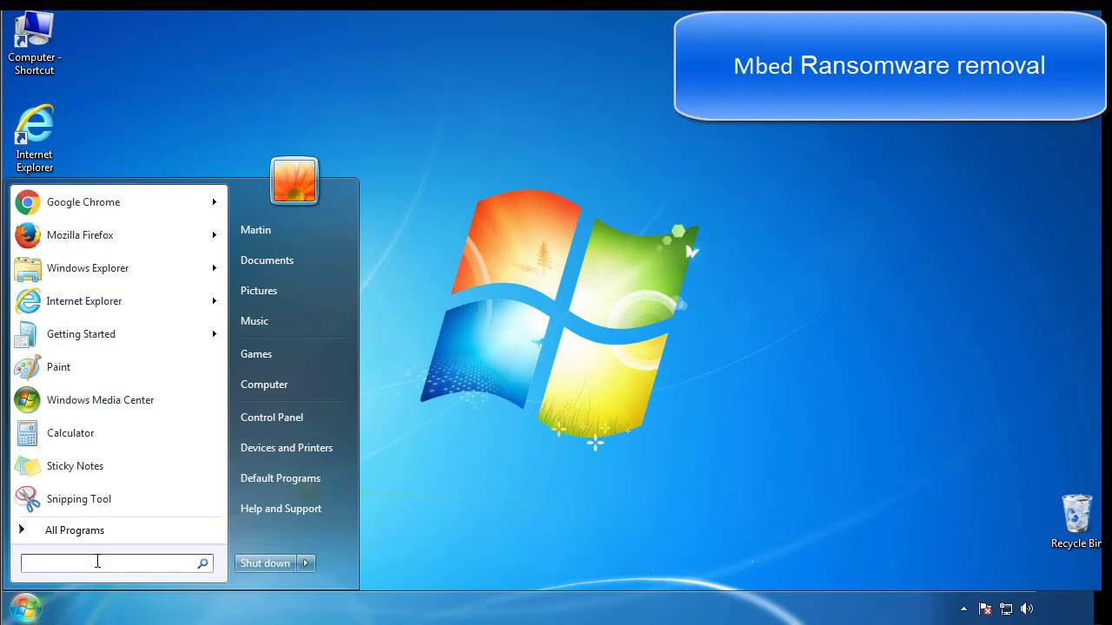
type("mscon")
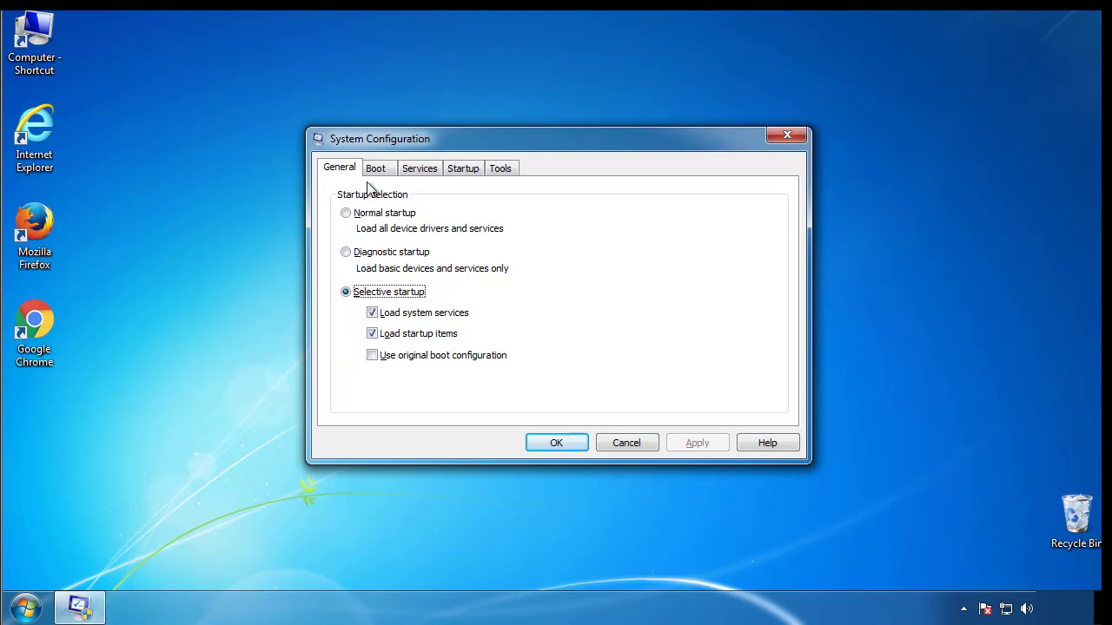
left_click(375, 168)
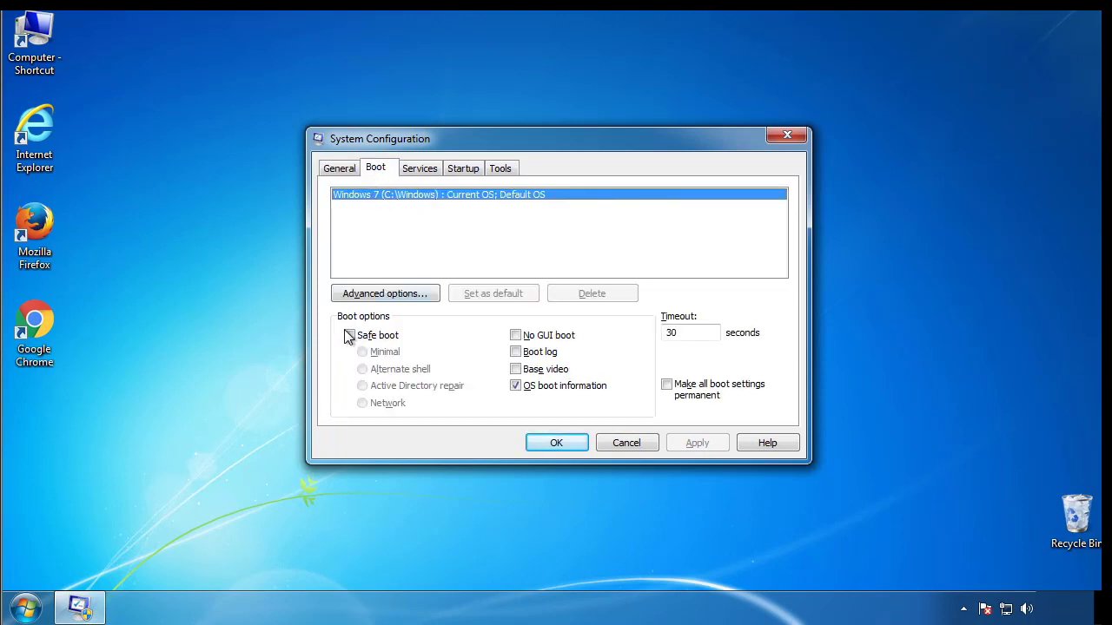
left_click(348, 334)
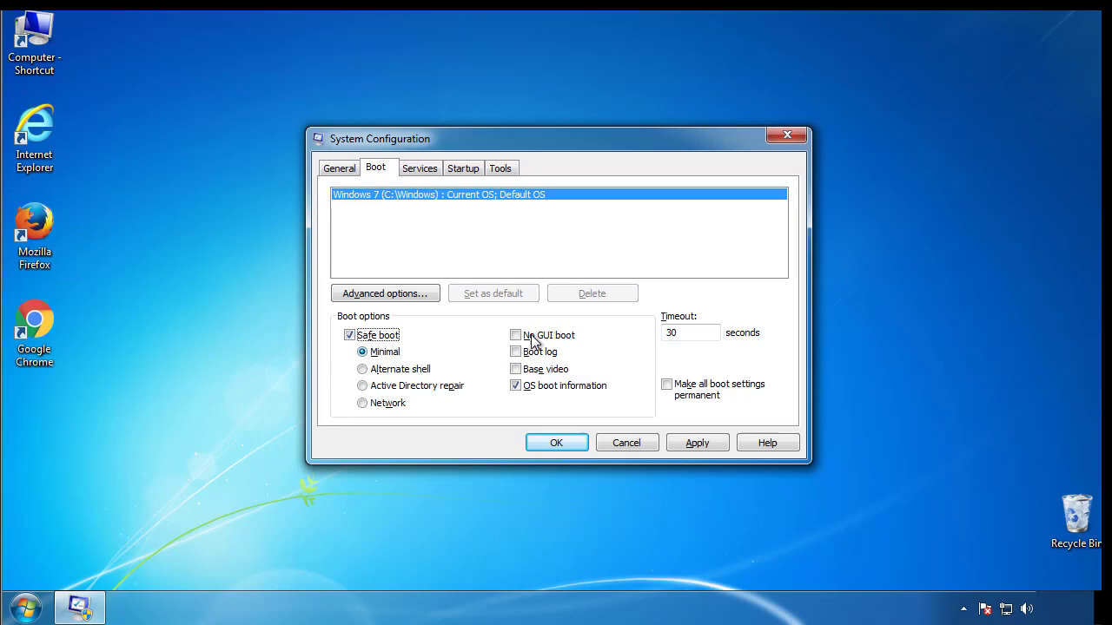
mouse_move(557, 443)
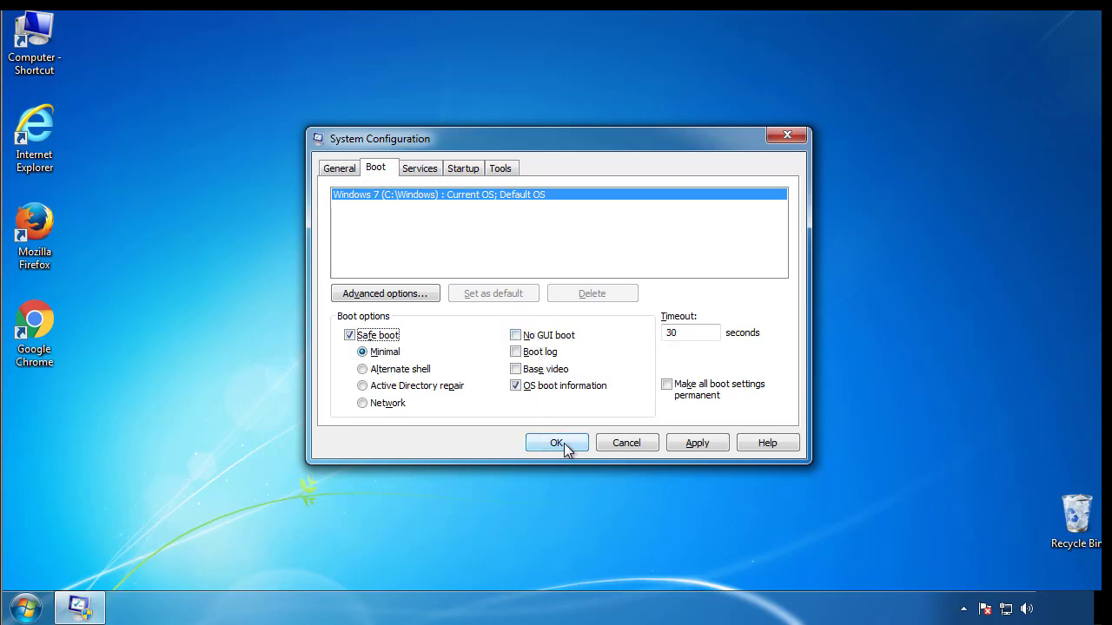
left_click(556, 442)
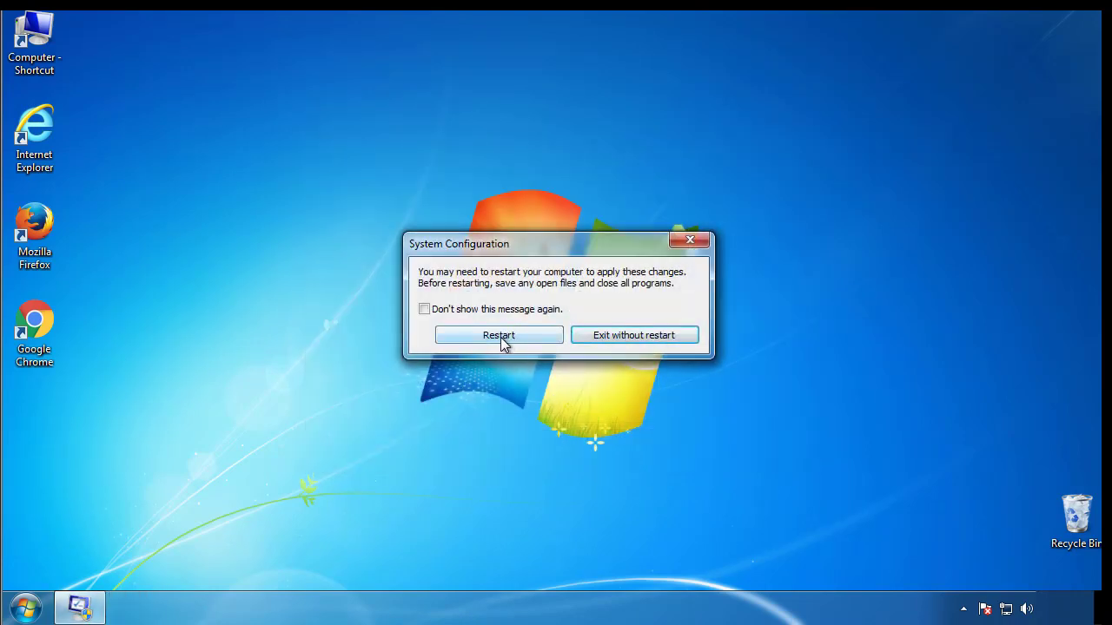
Restart into Safe Mode, then set Folder Options to show hidden files, folders and drives
left_click(498, 335)
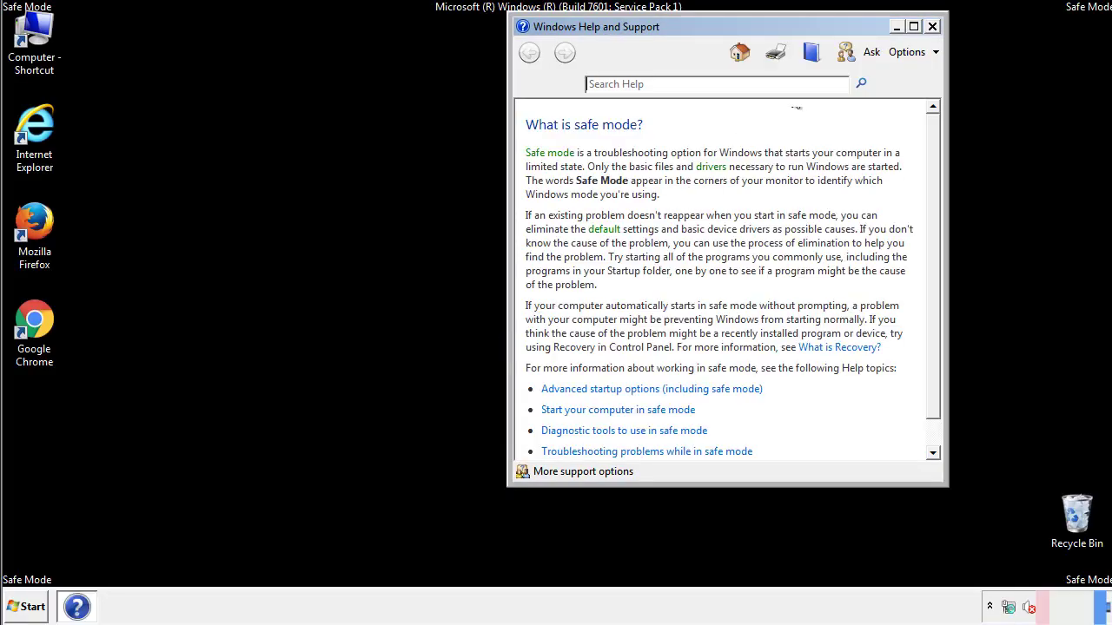
left_click(932, 26)
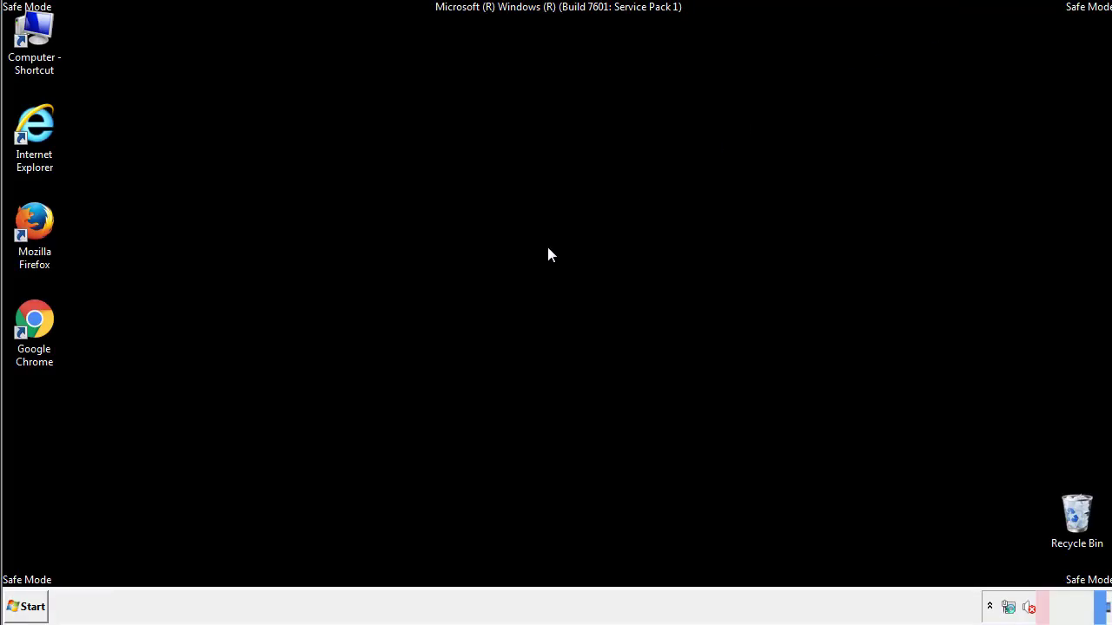
left_click(26, 606)
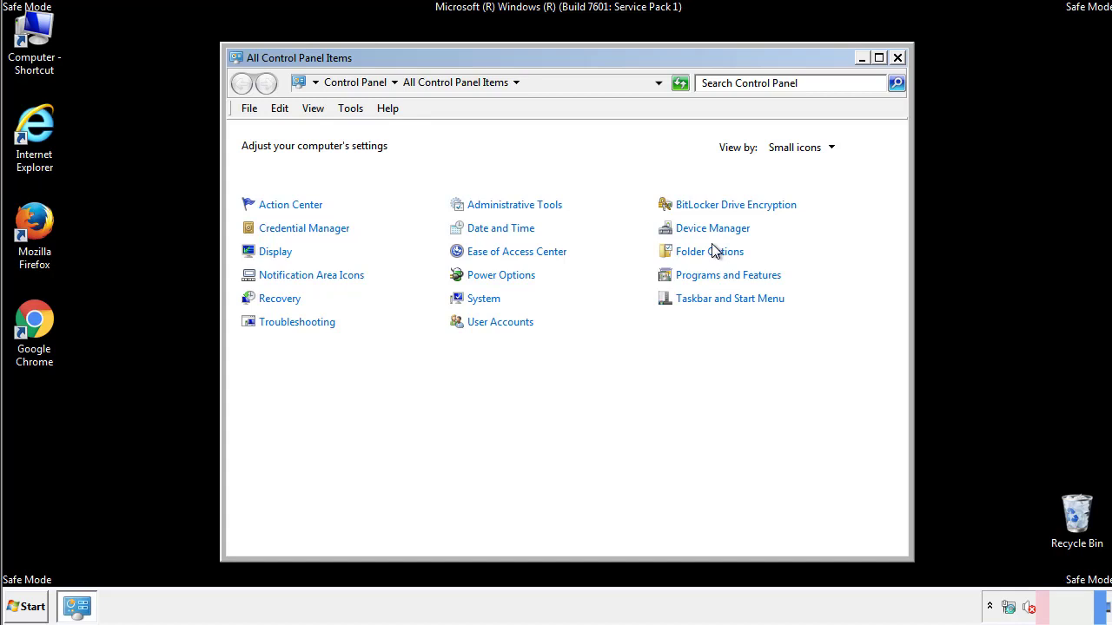
left_click(710, 251)
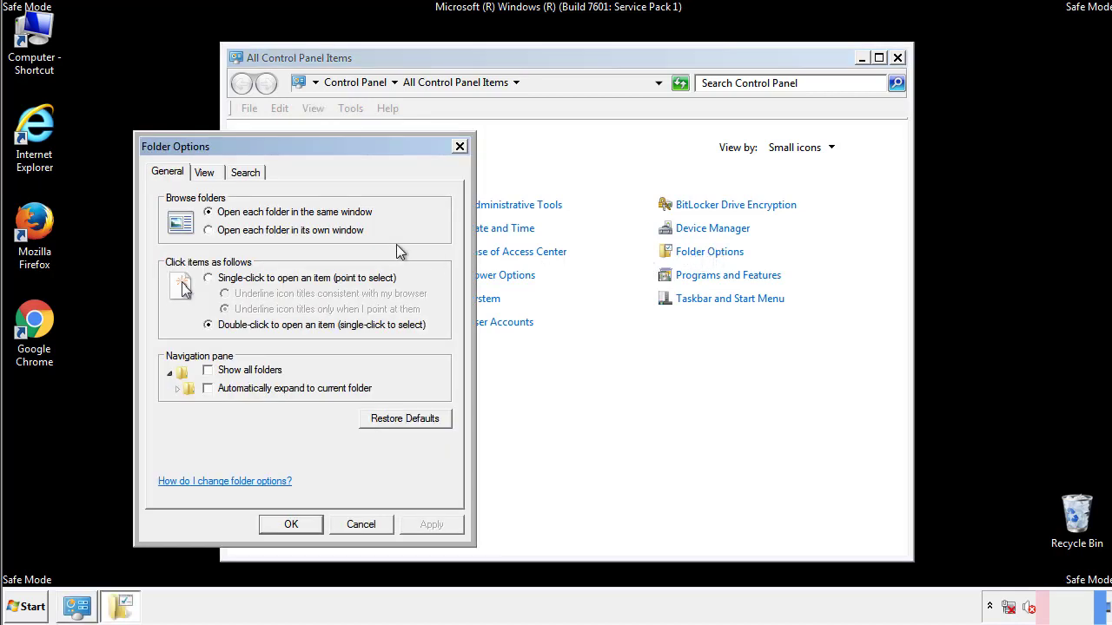
left_click(204, 172)
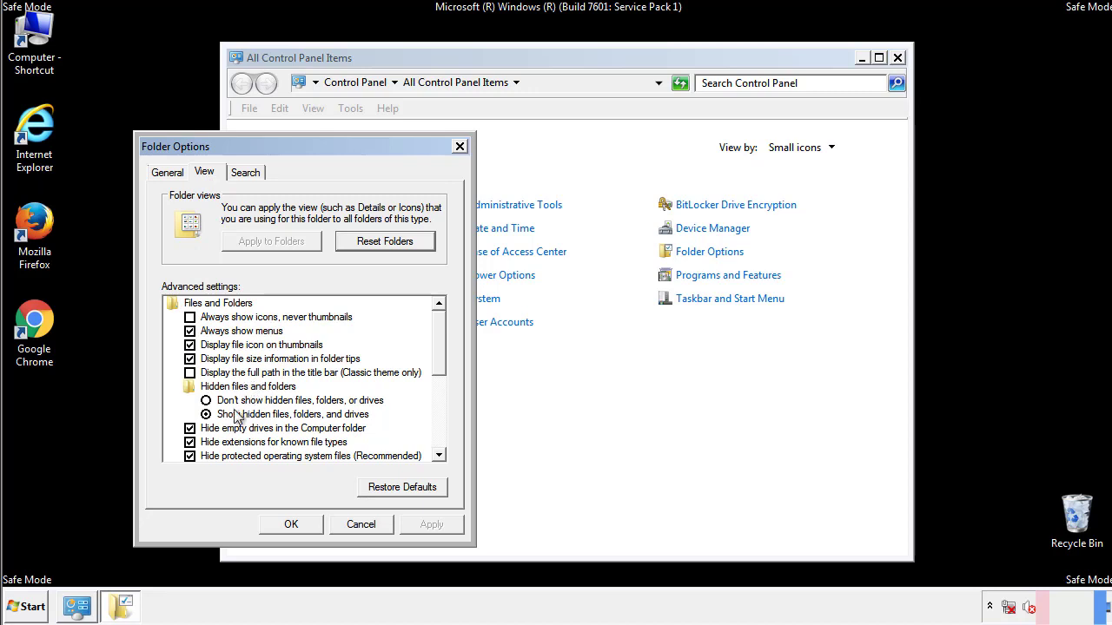
left_click(206, 414)
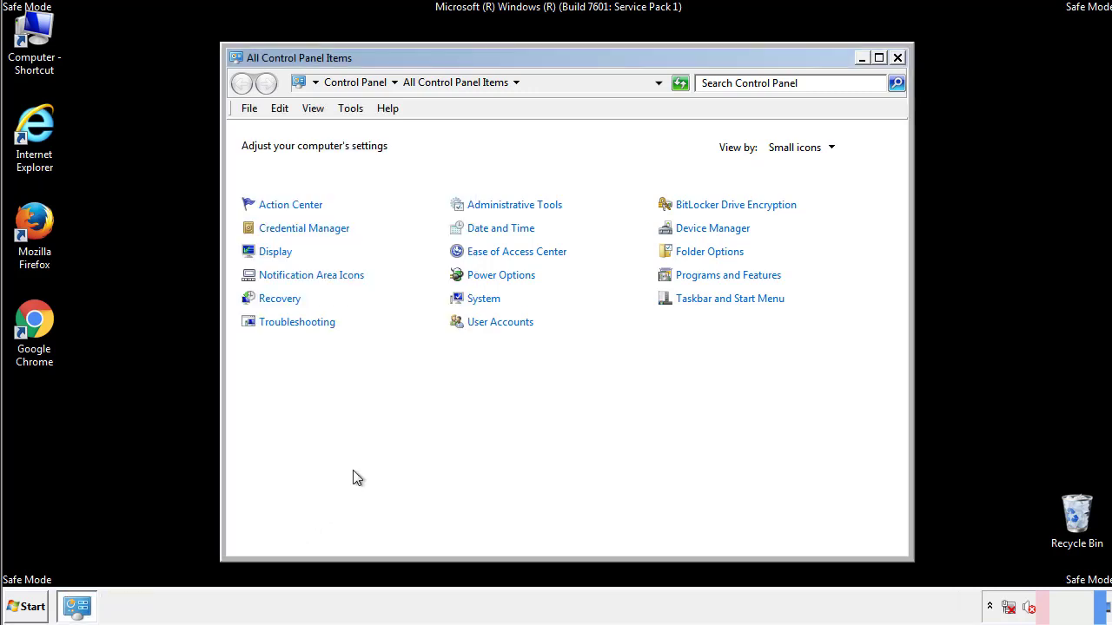
Browse to C:\Windows\System32\drivers\etc and open the hosts file in Notepad
left_click(898, 57)
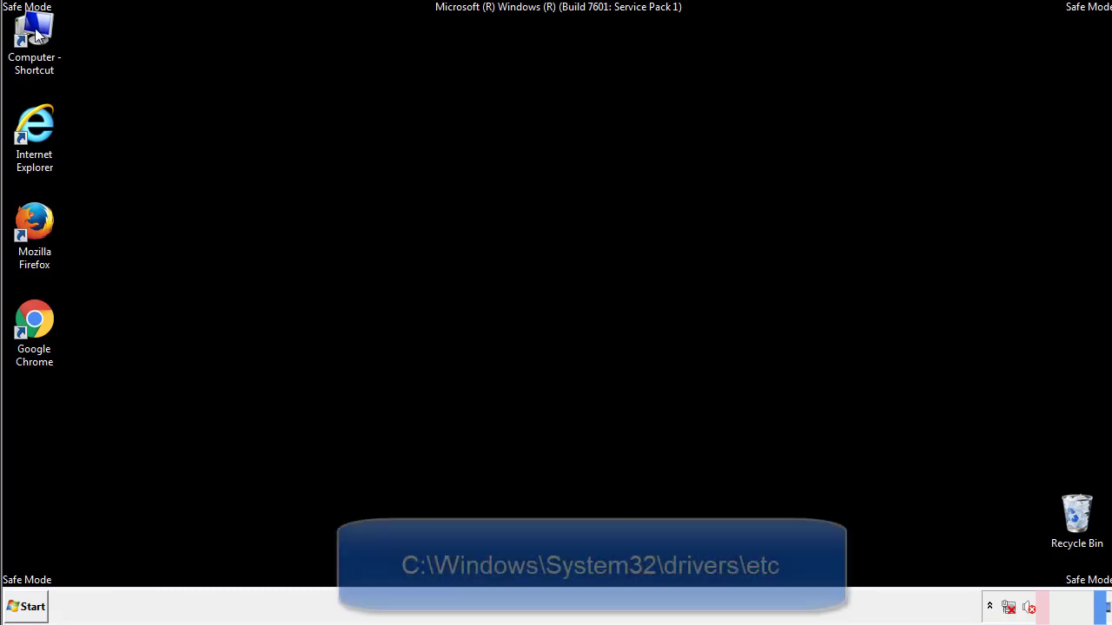
double_click(34, 39)
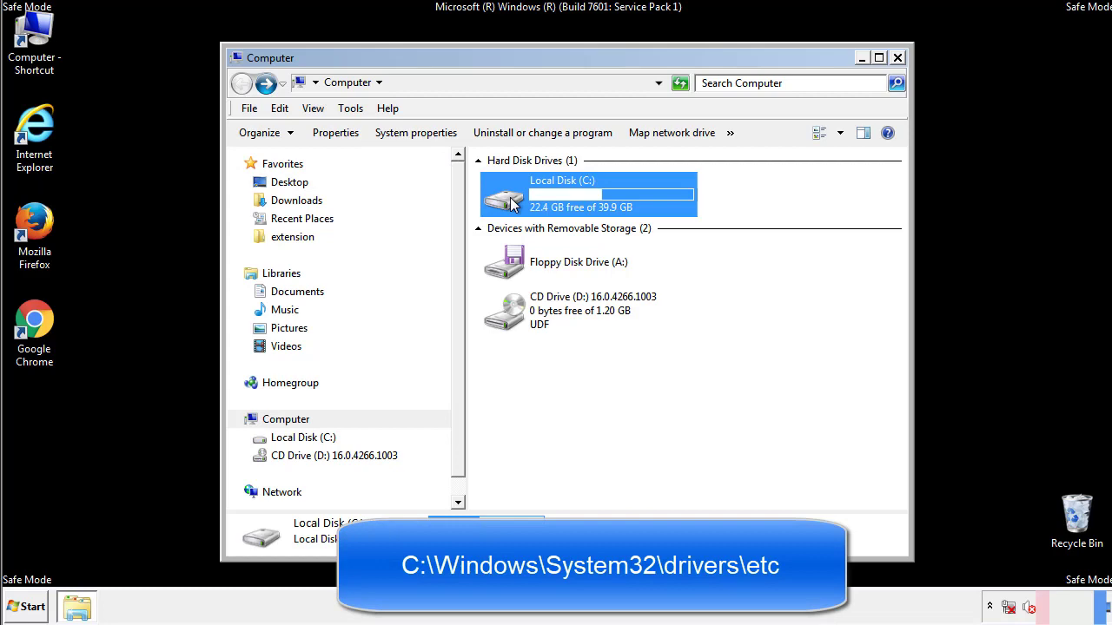
double_click(588, 195)
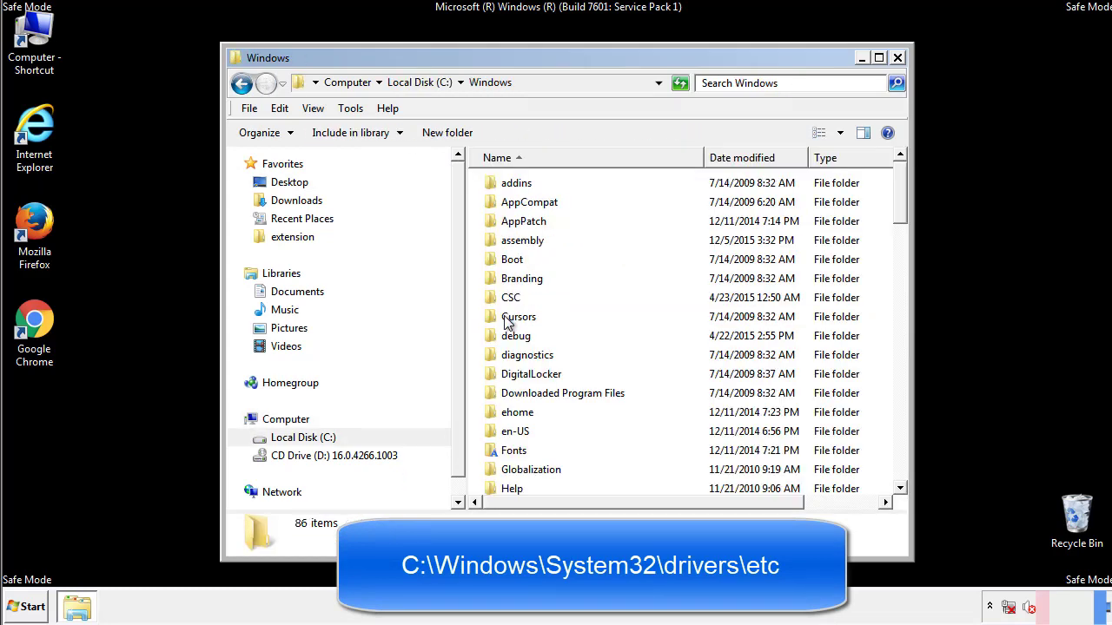
scroll("down", 3)
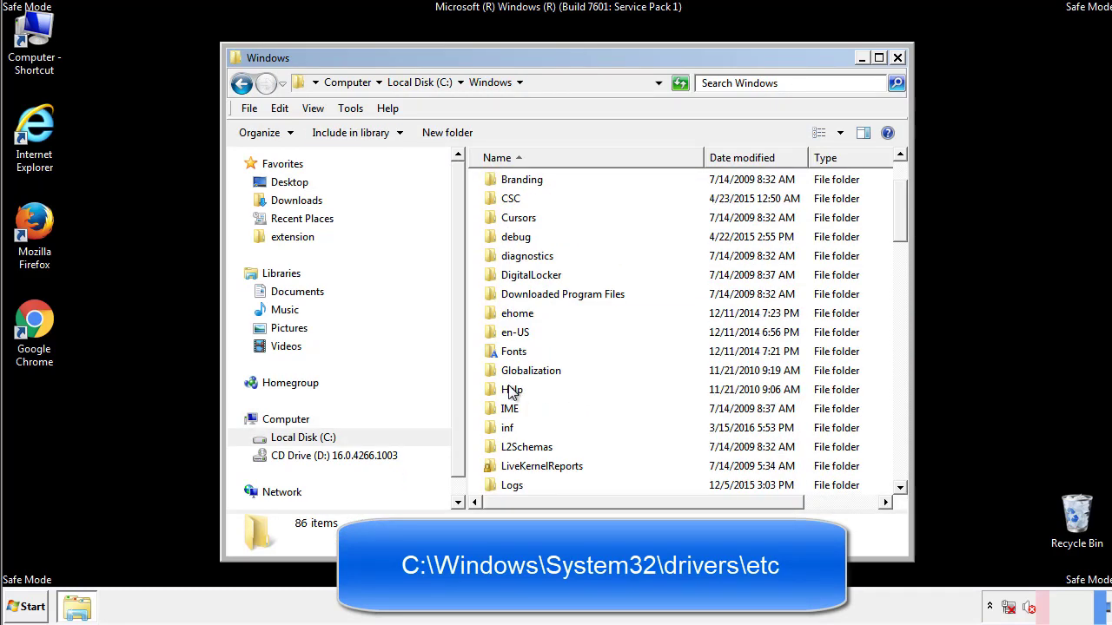
scroll("down", 3)
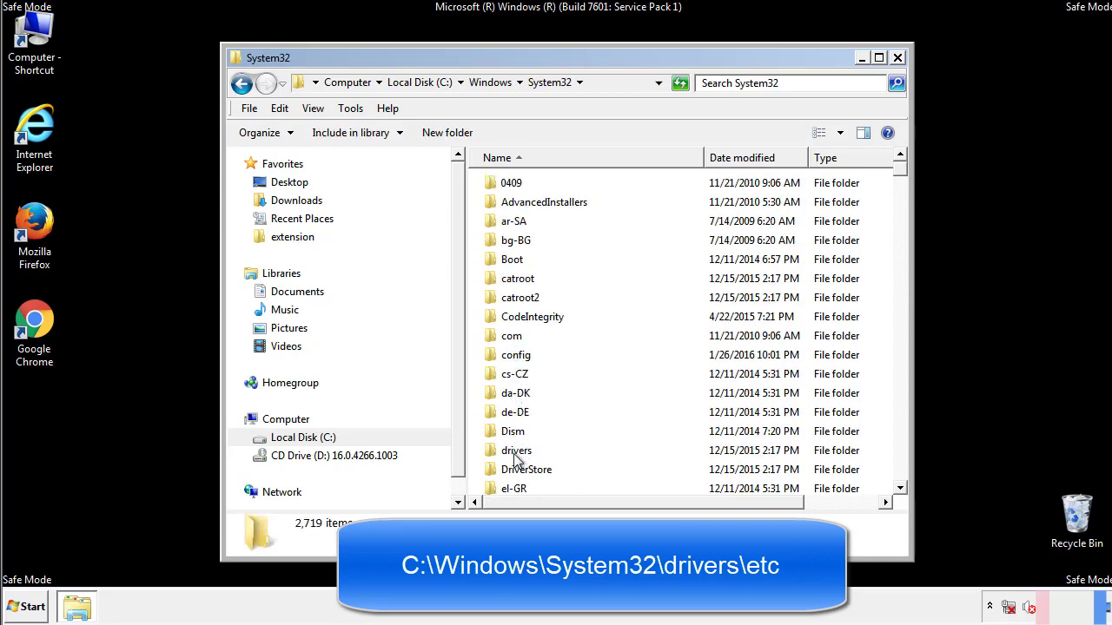
double_click(516, 450)
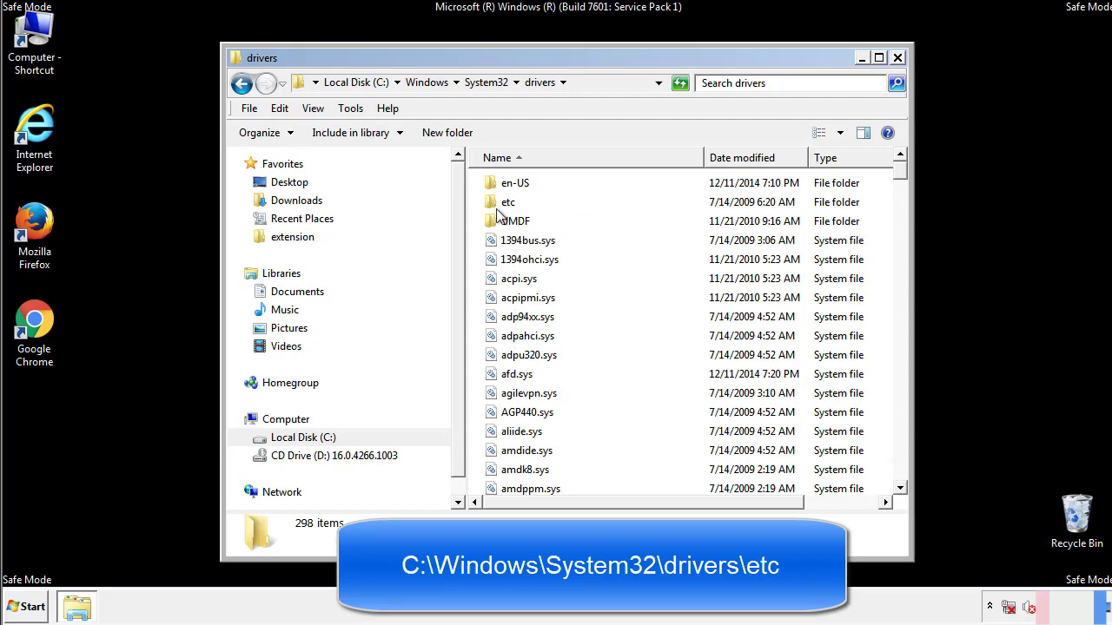
double_click(508, 201)
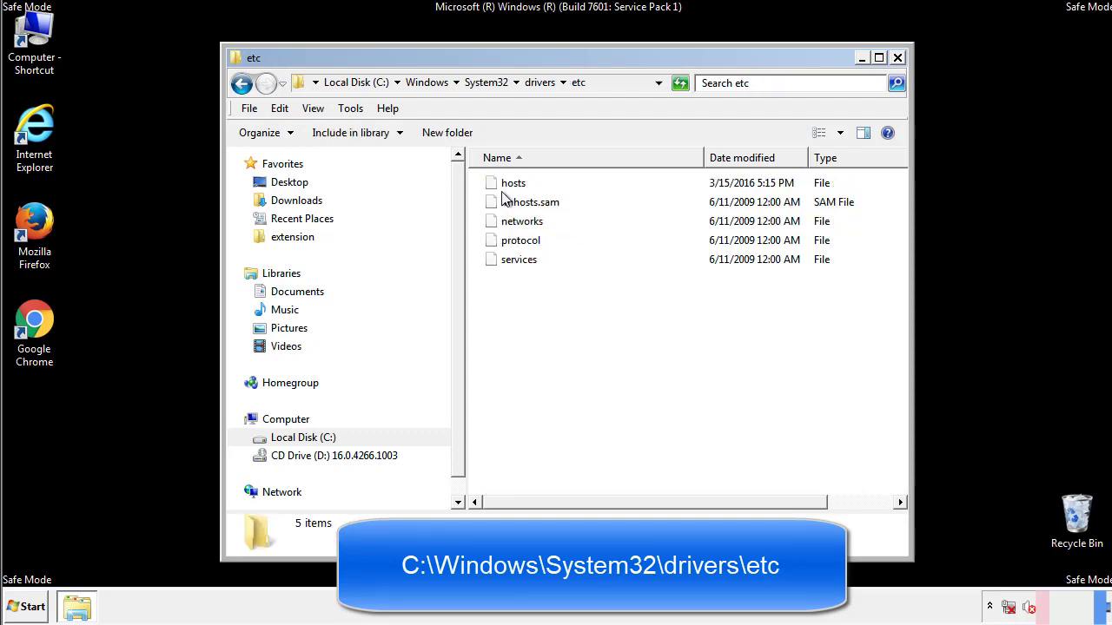
double_click(513, 183)
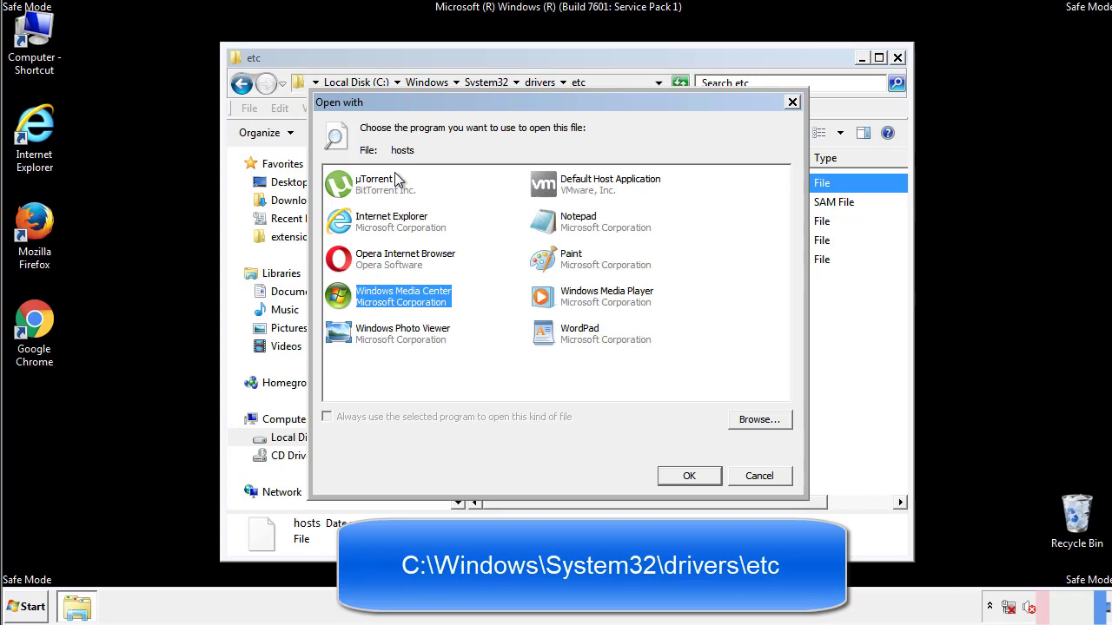
mouse_move(562, 228)
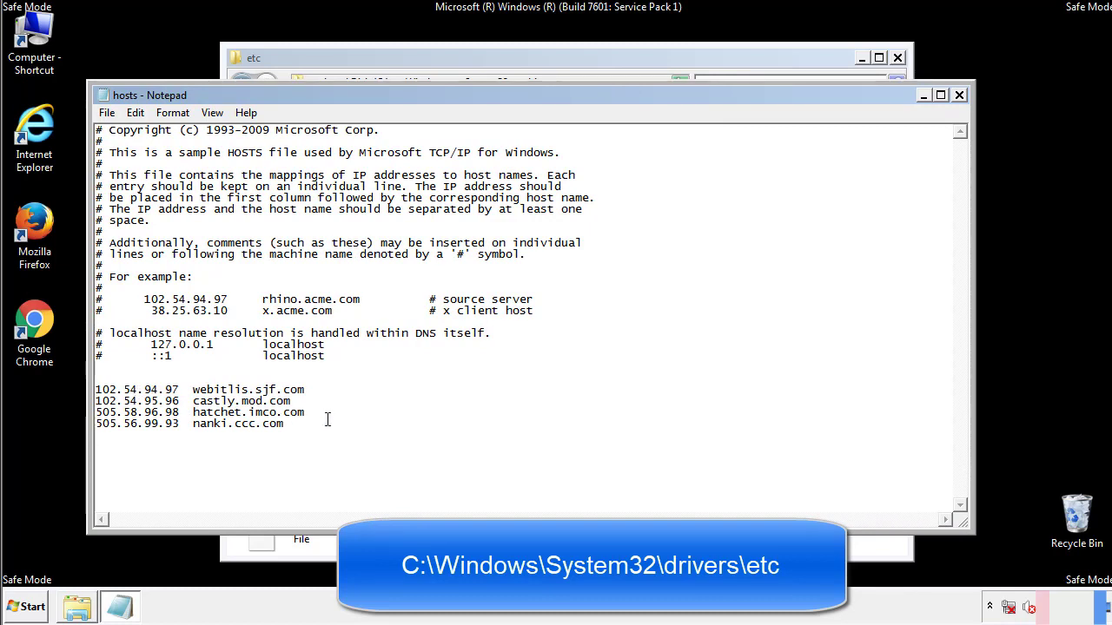
Delete the four suspicious entries at the bottom of hosts and close Notepad, saving
left_click_drag(97, 389, 283, 424)
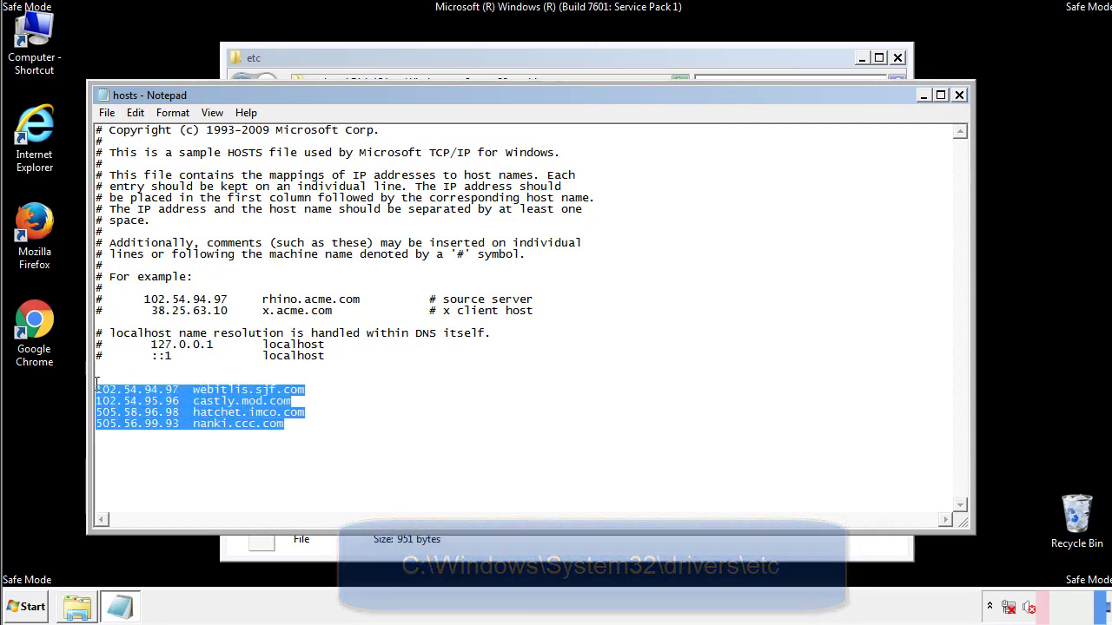
key("Delete")
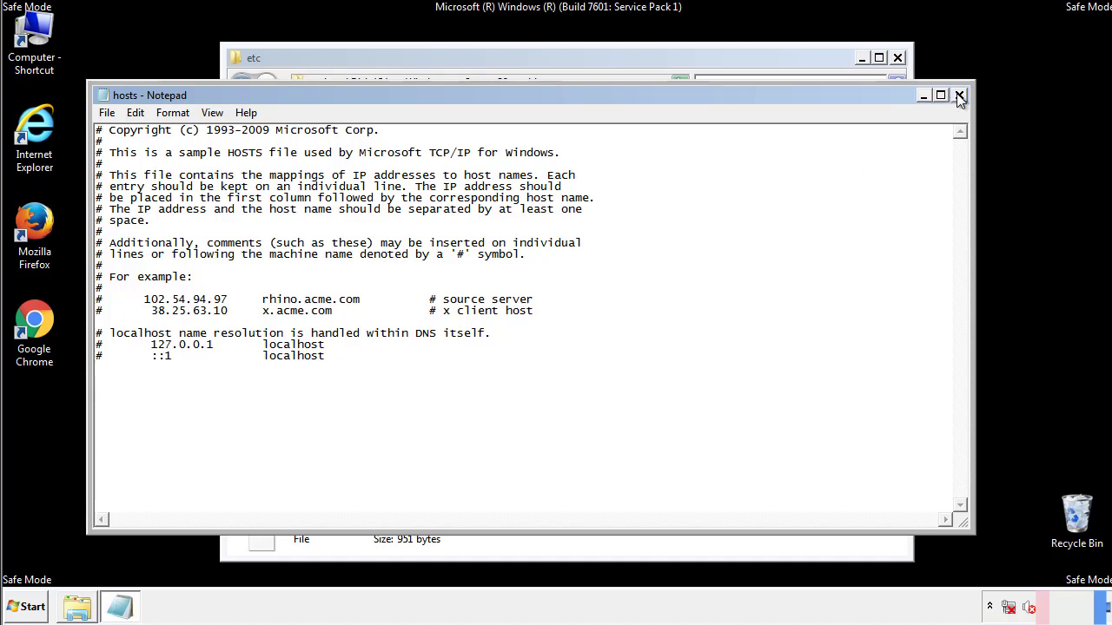
left_click(960, 94)
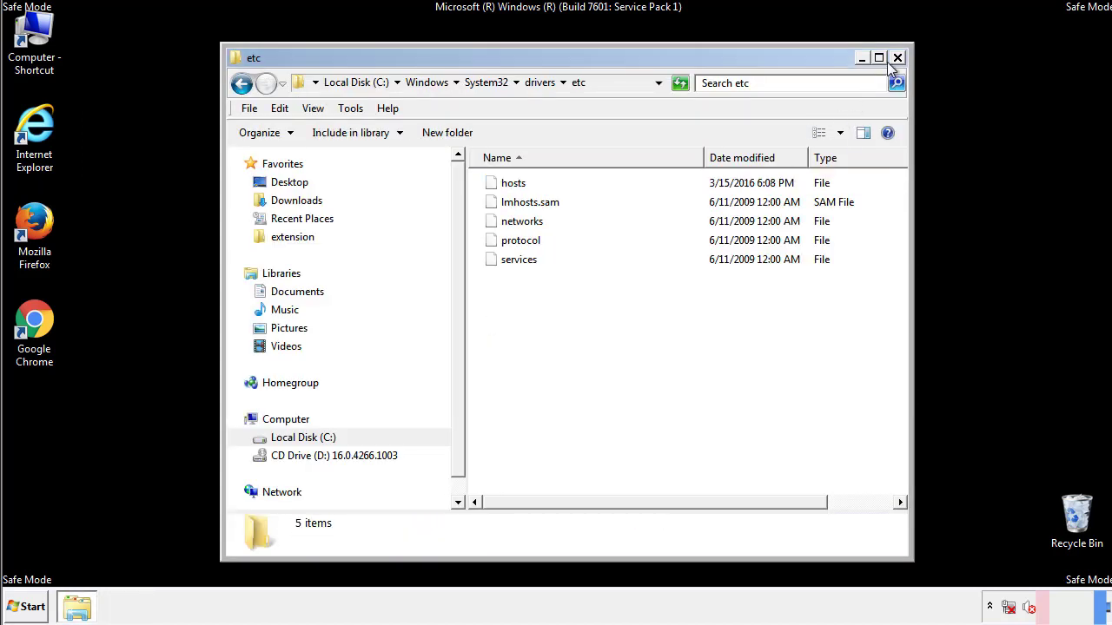
Open the Startup folder from All Programs in the Start menu
left_click(897, 57)
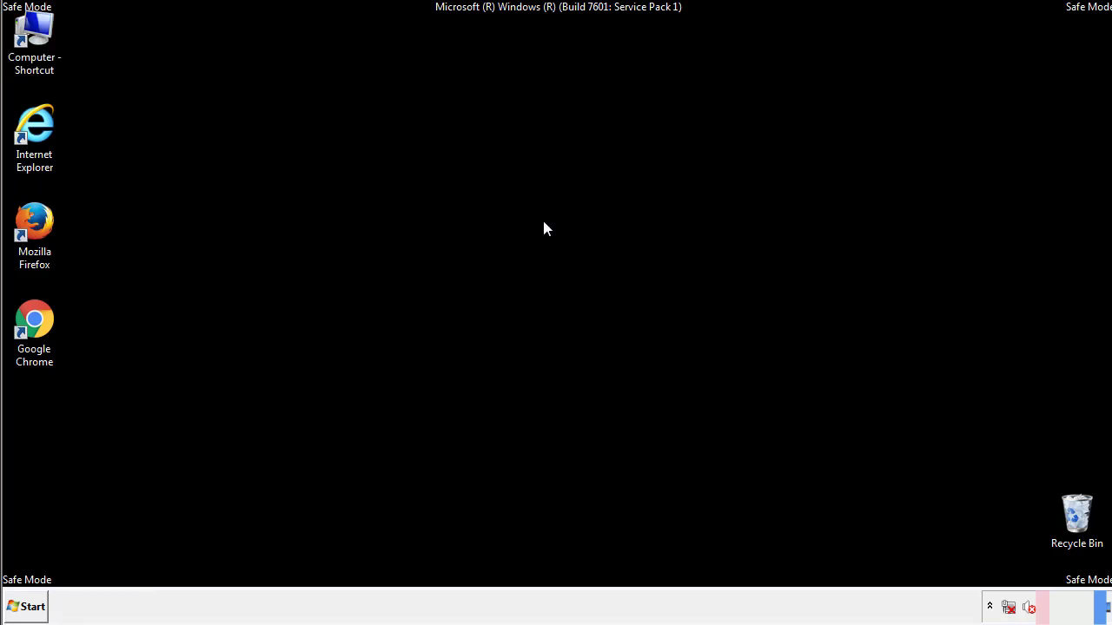
left_click(27, 607)
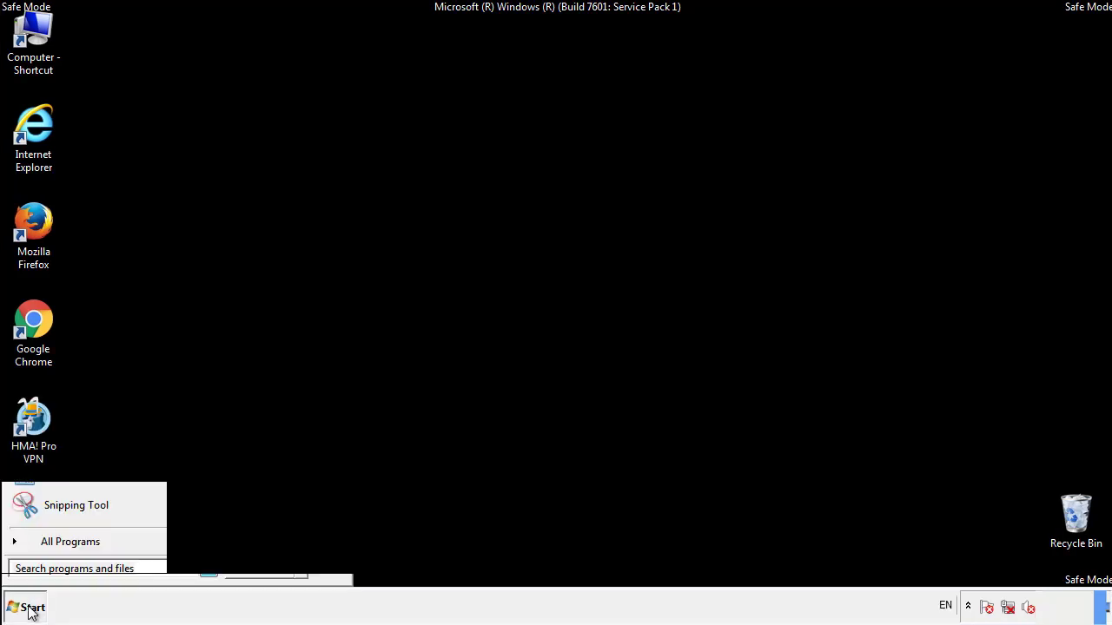
left_click(70, 541)
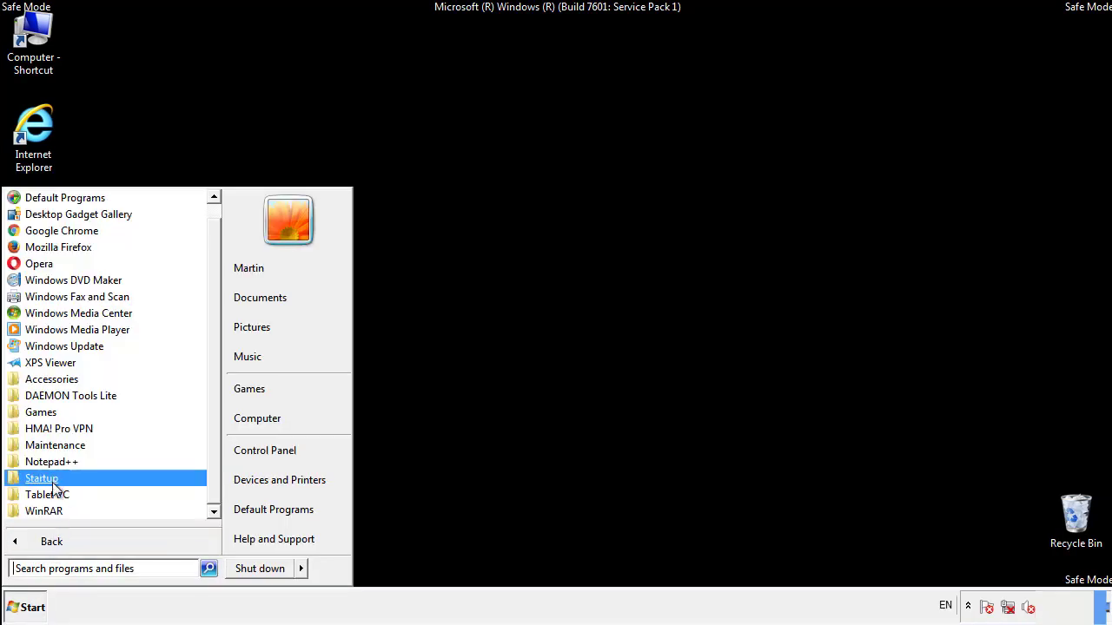
right_click(40, 478)
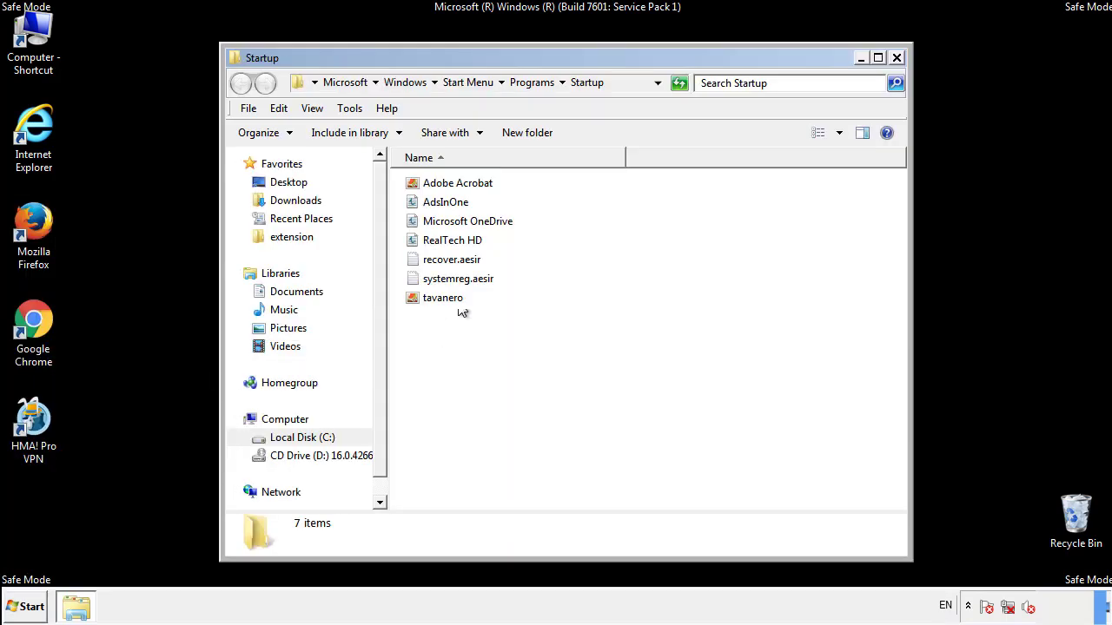
Delete the four suspicious startup items, confirming the Recycle Bin prompt, and close the folder
left_click(446, 202)
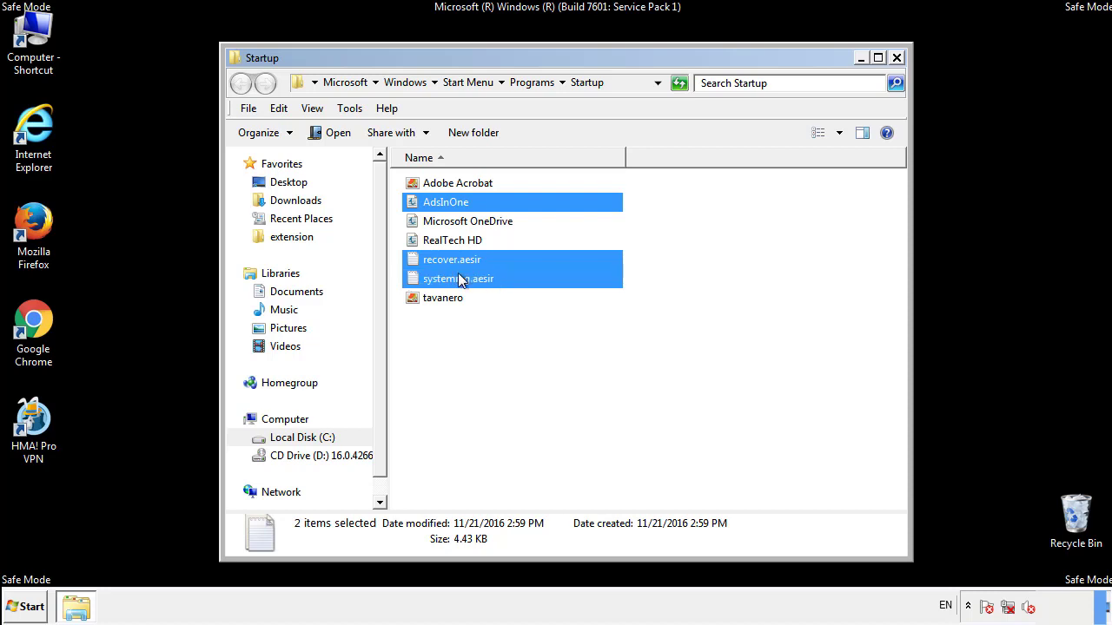
right_click(443, 298)
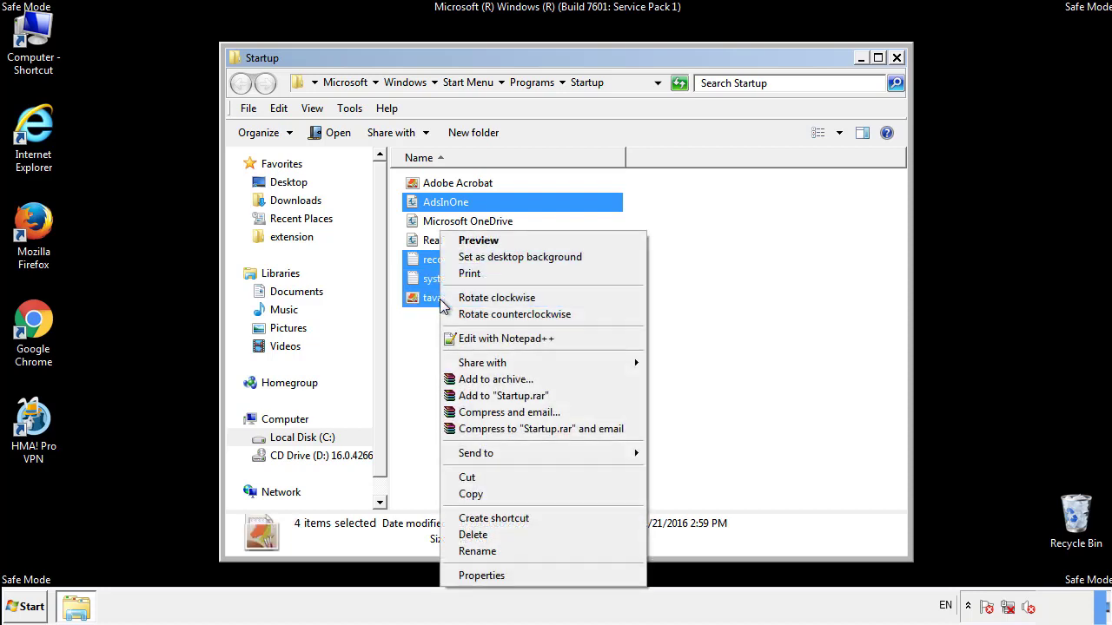
left_click(472, 534)
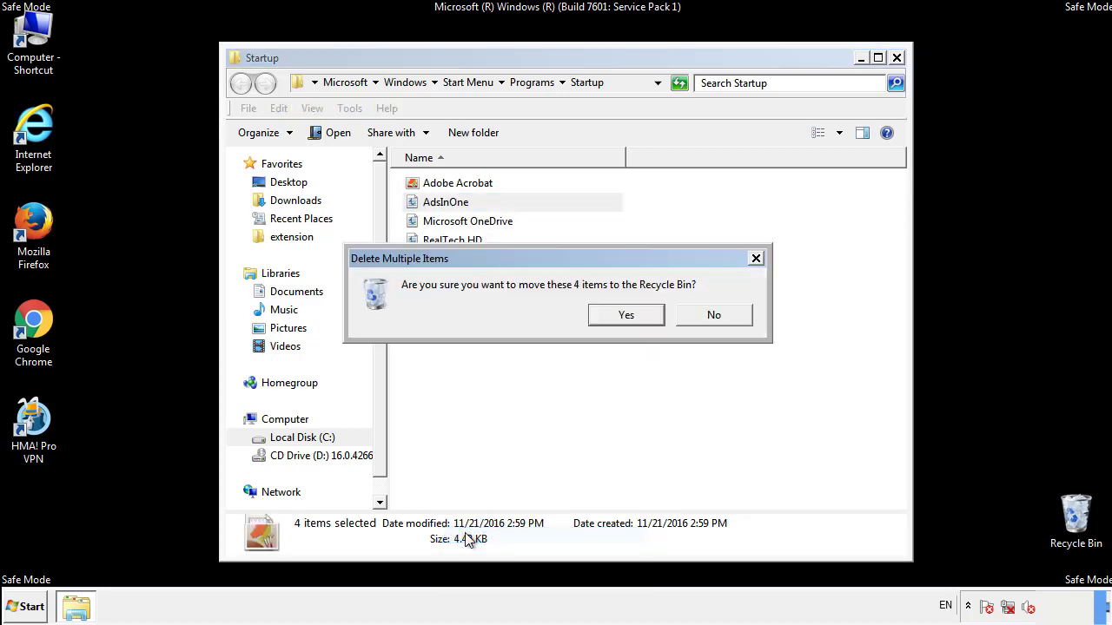
left_click(625, 315)
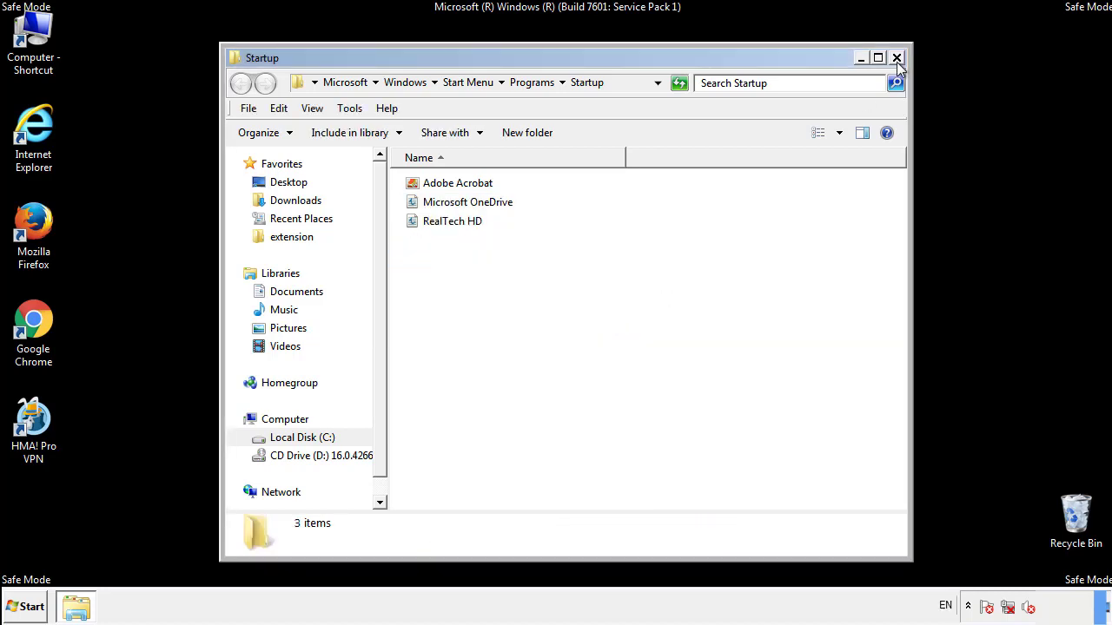
left_click(897, 57)
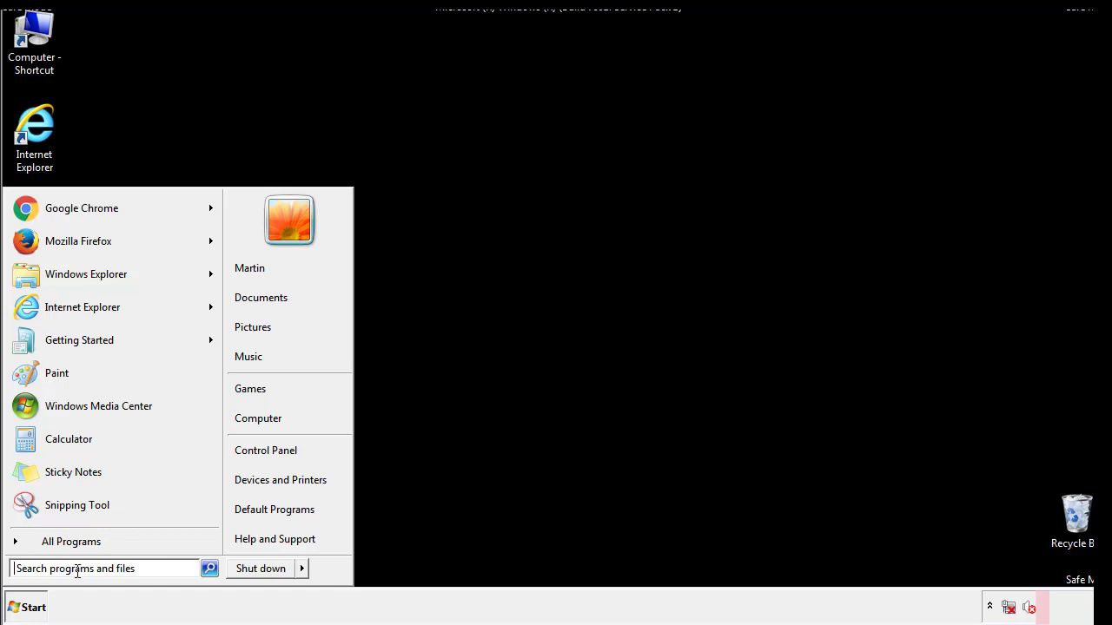
In regedit, expand HKLM\SOFTWARE\Microsoft\Windows\CurrentVersion and select the Run key
type("reged")
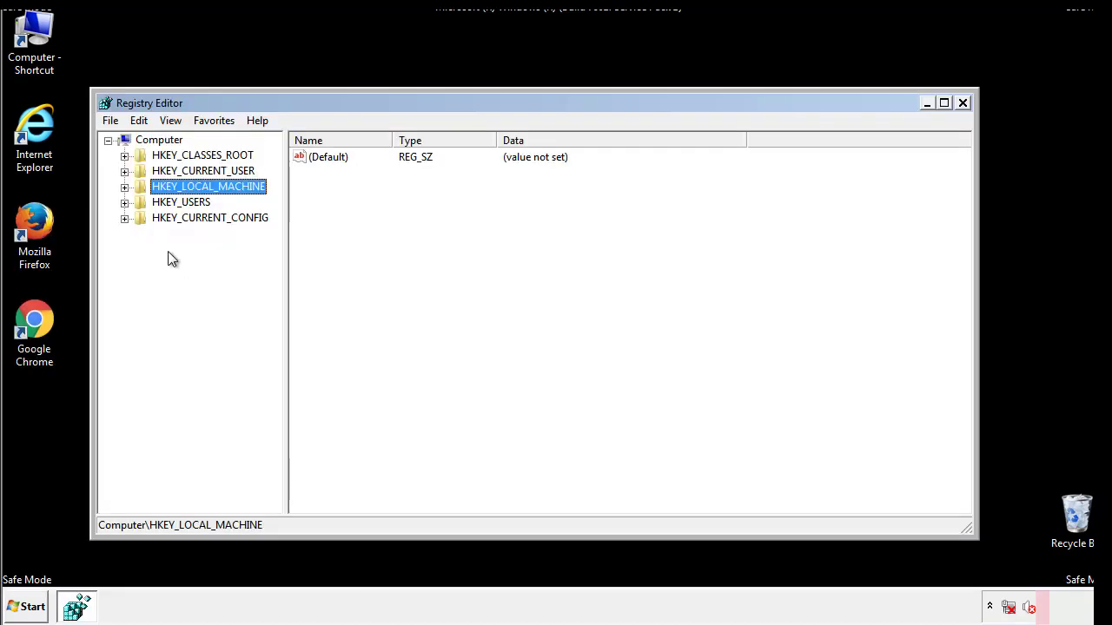
left_click(125, 187)
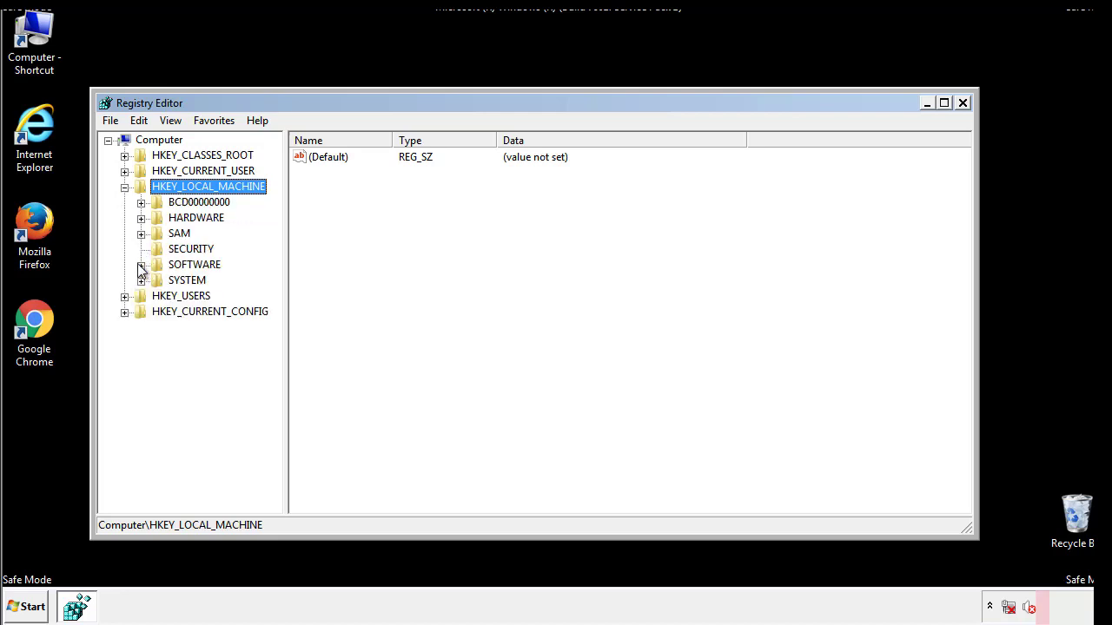
left_click(142, 264)
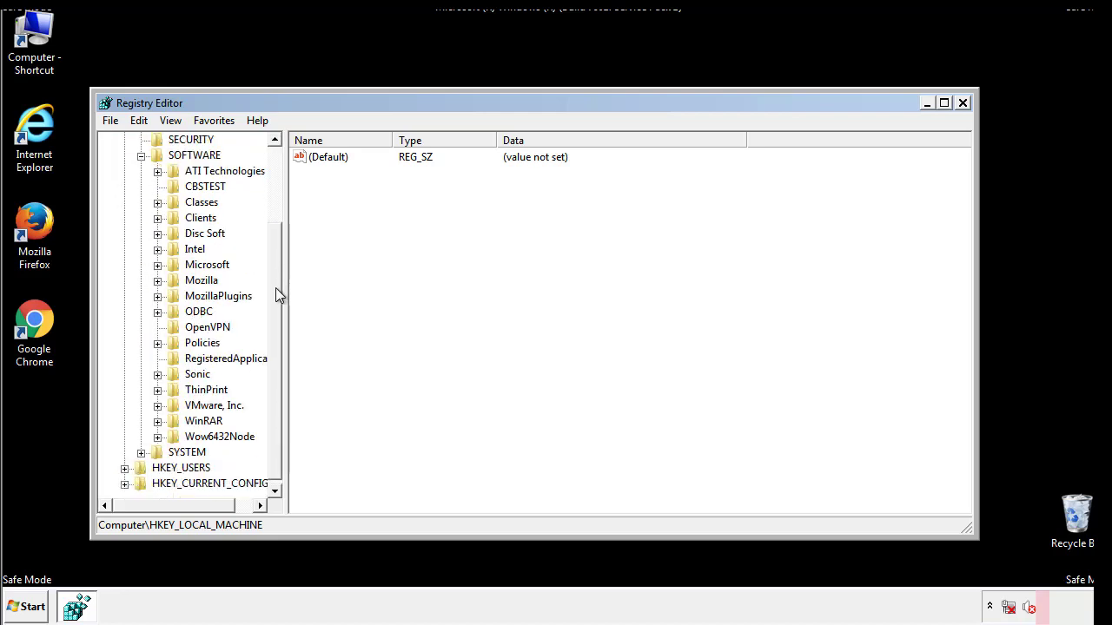
mouse_move(161, 270)
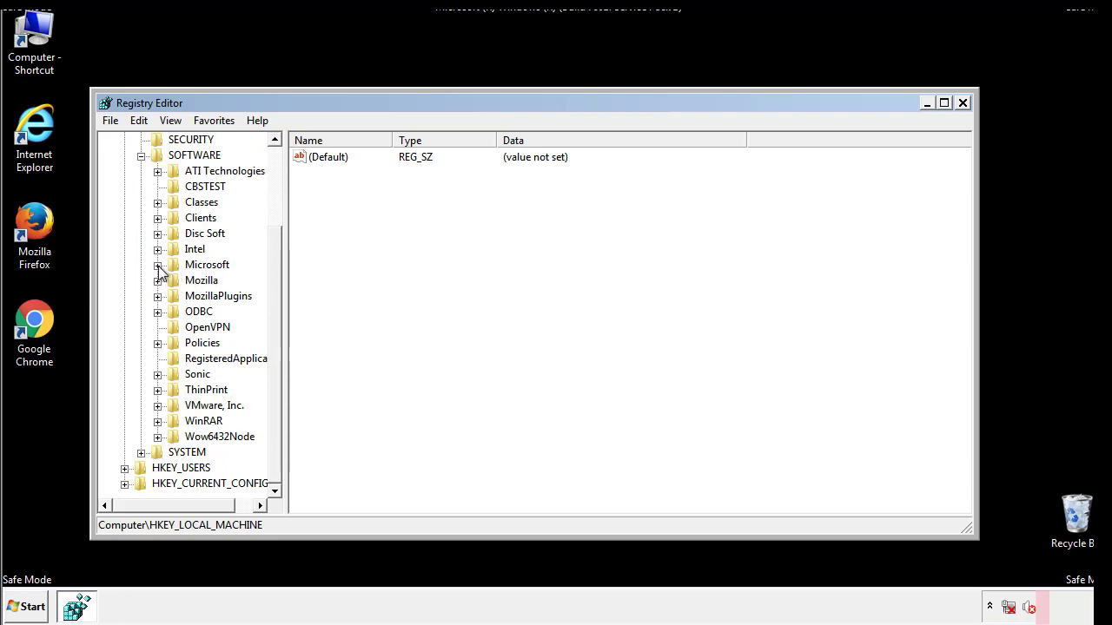
left_click(158, 265)
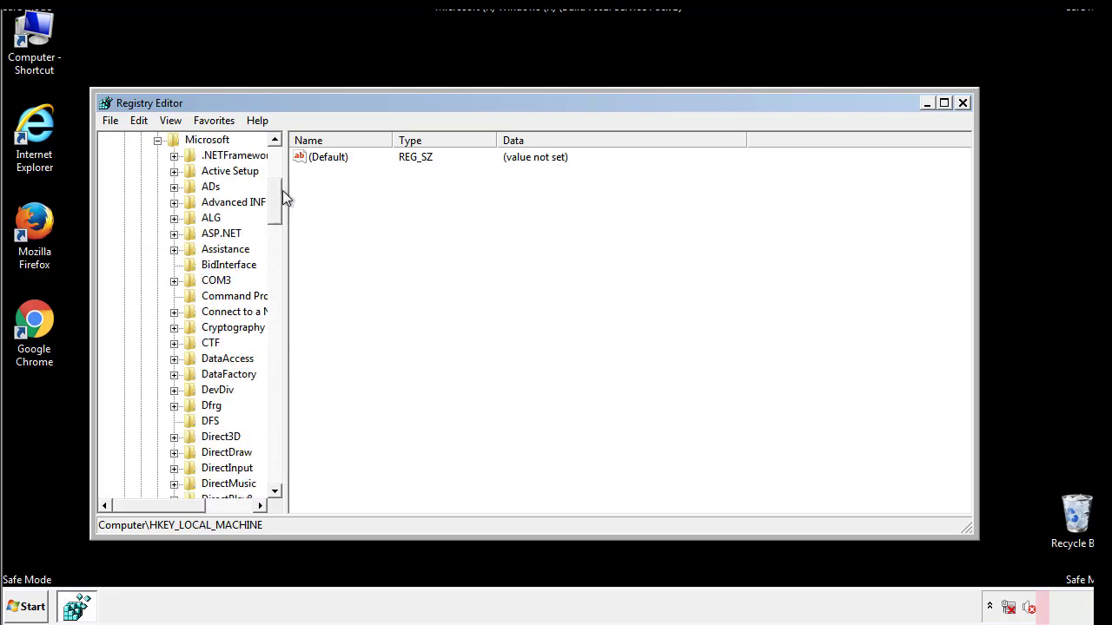
scroll("down", 3)
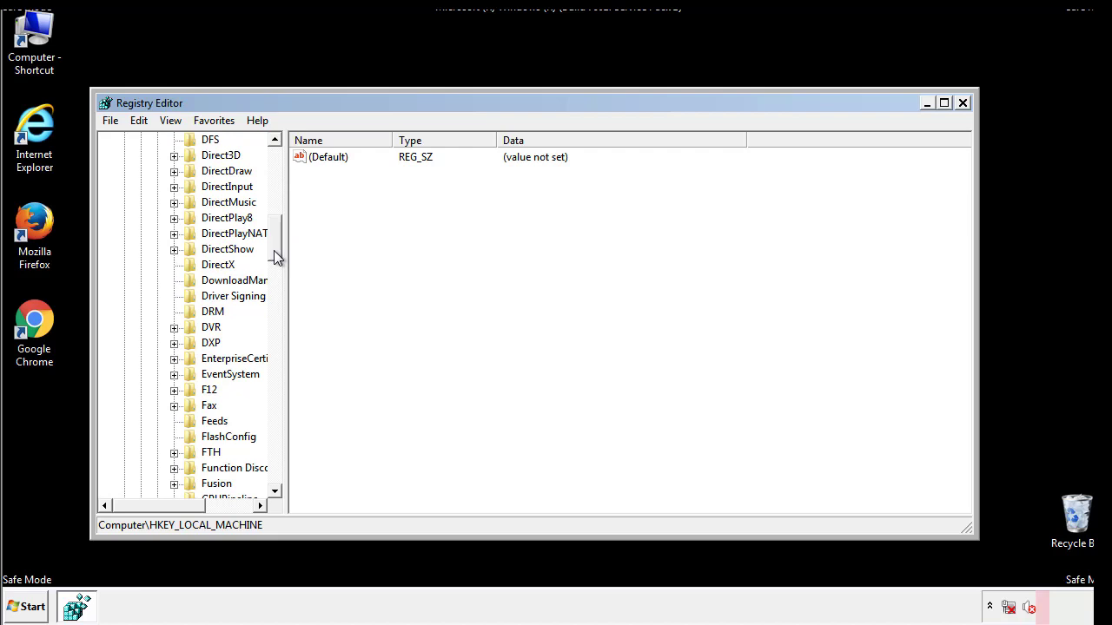
scroll("down", 3)
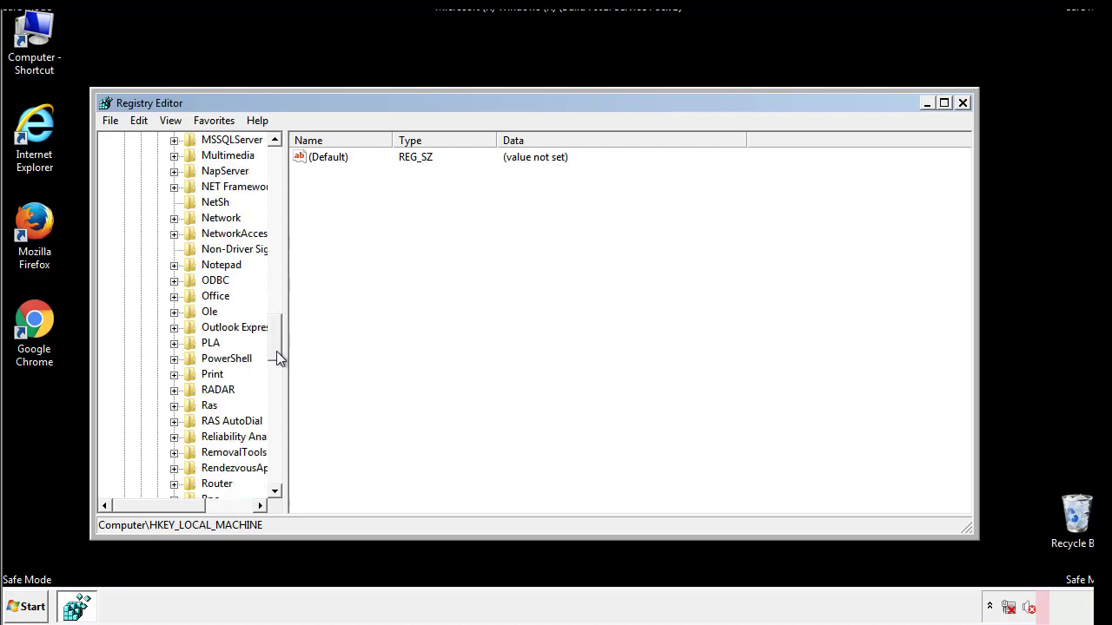
scroll("down", 3)
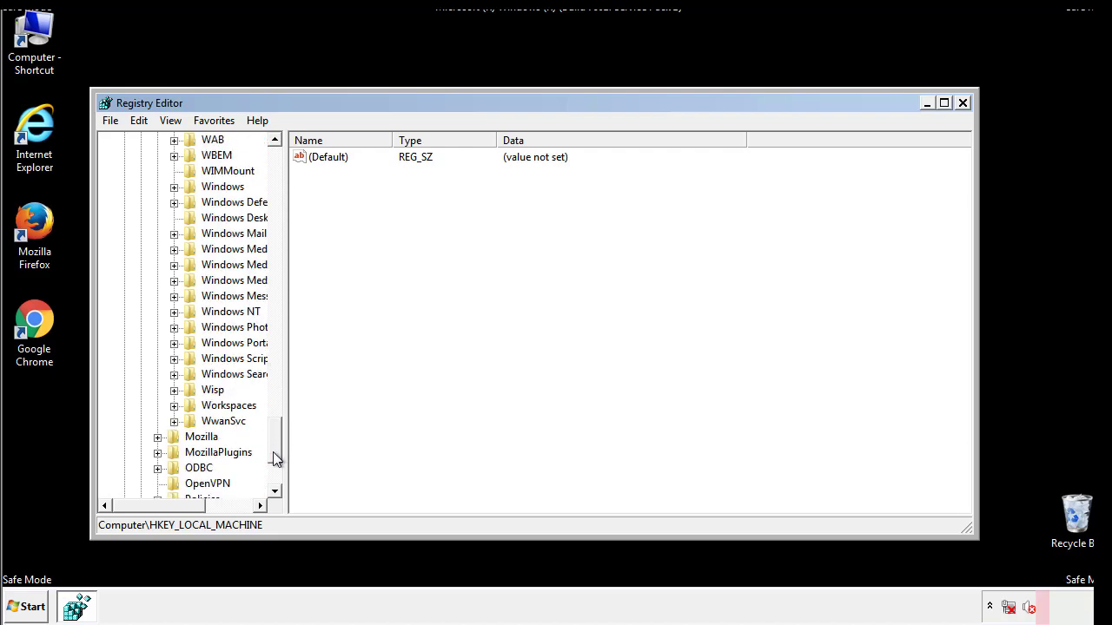
left_click(173, 265)
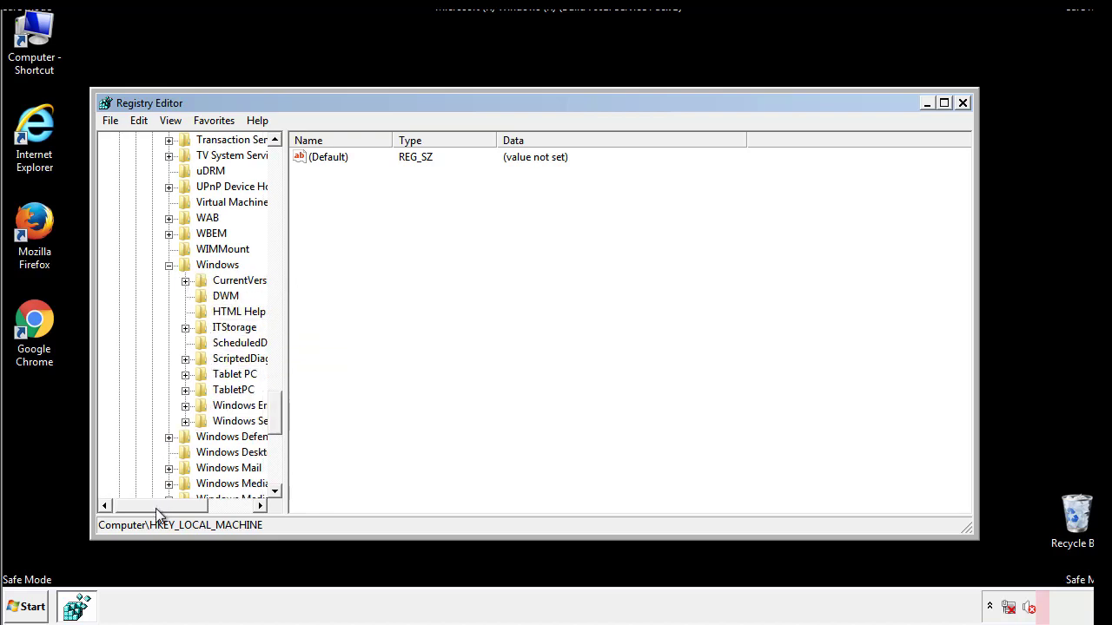
left_click(185, 280)
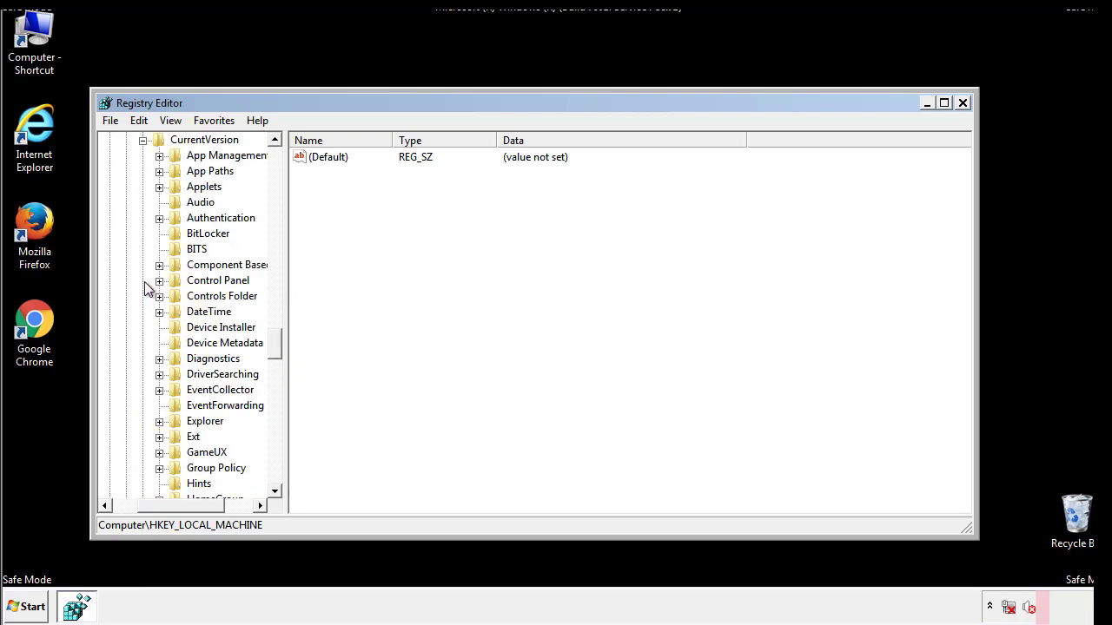
scroll("down", 3)
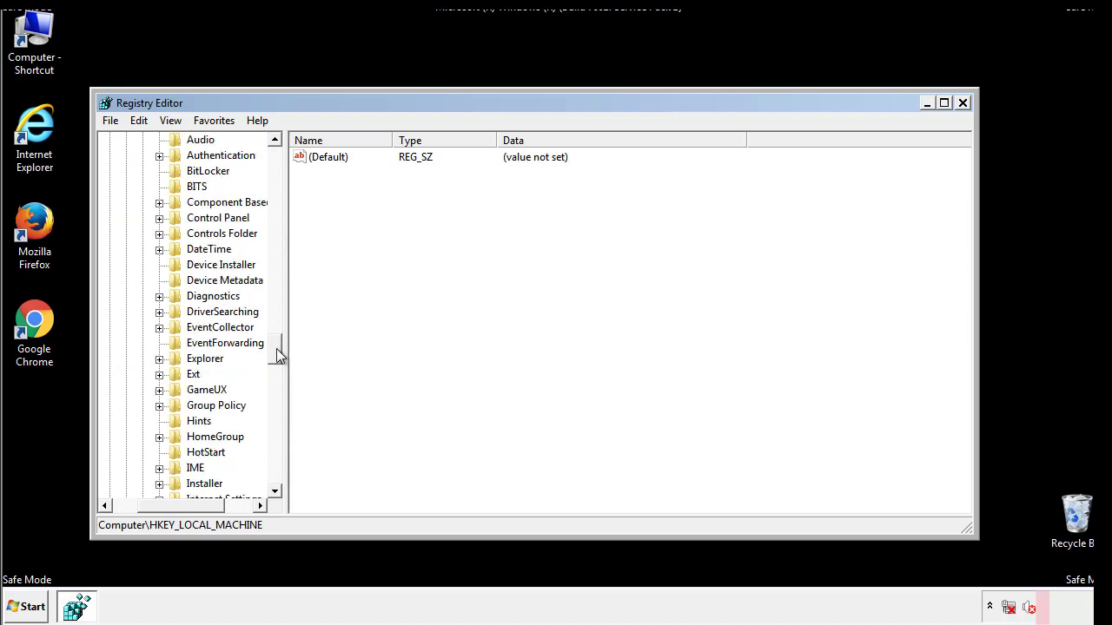
scroll("down", 3)
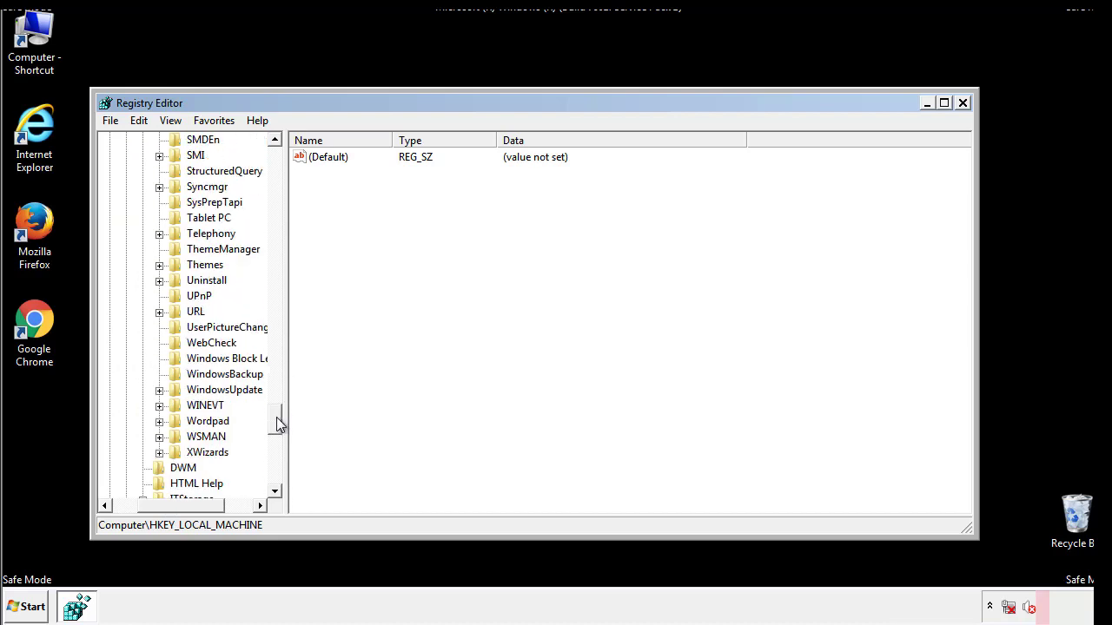
scroll("up", 3)
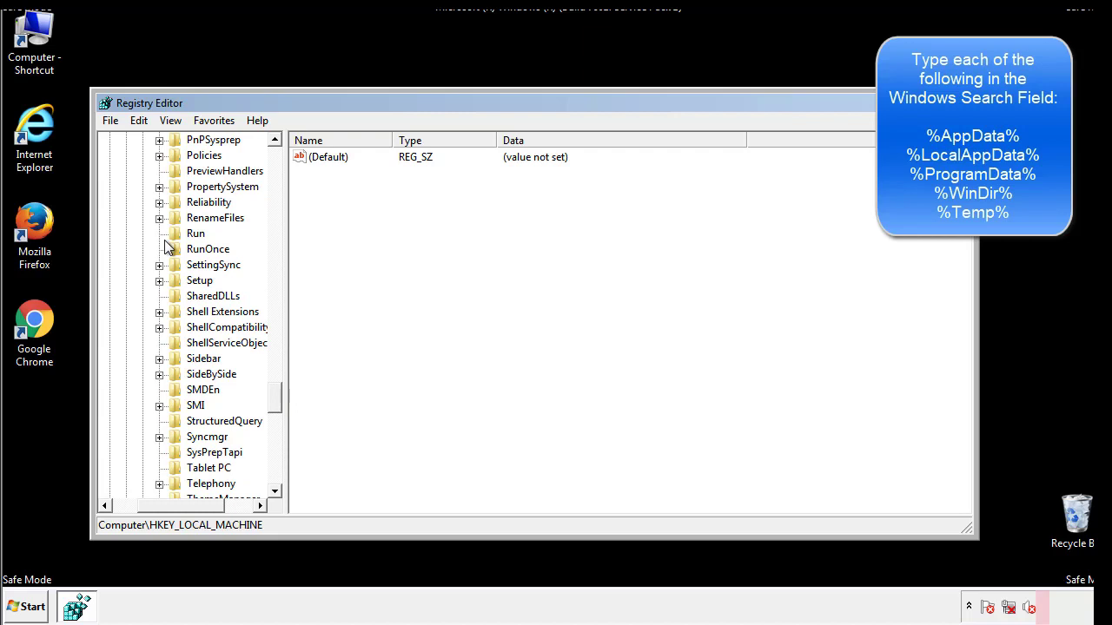
left_click(195, 233)
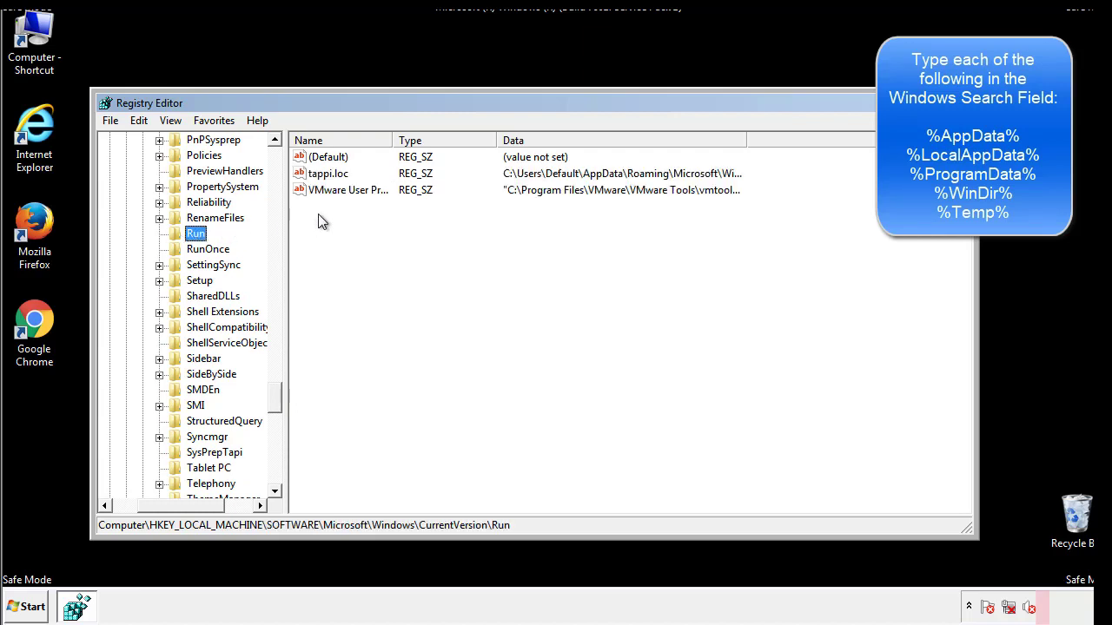
mouse_move(716, 191)
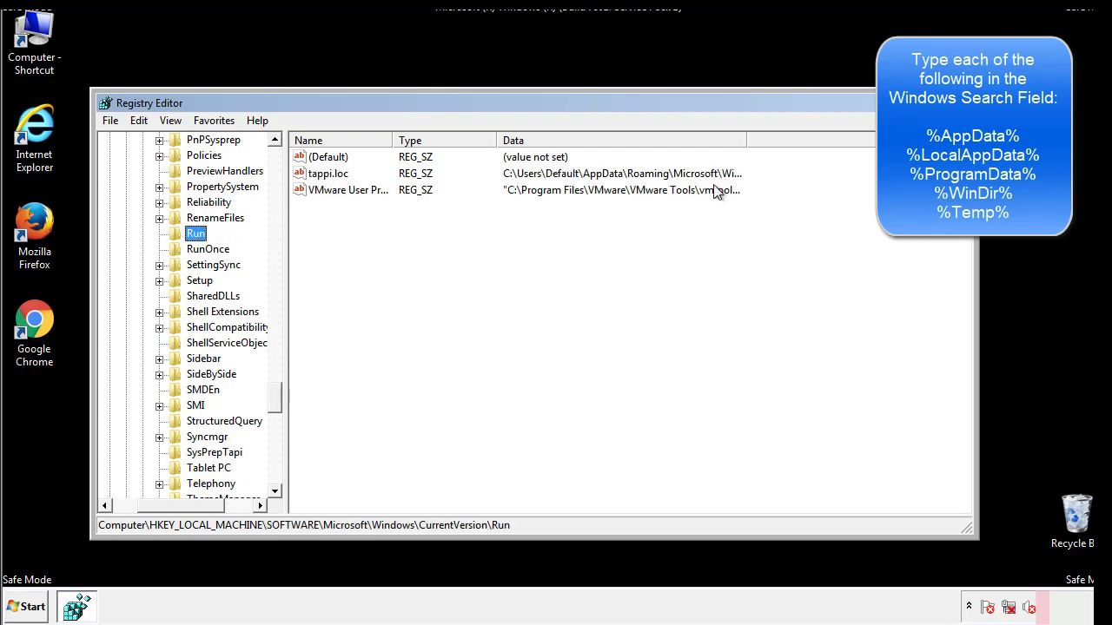
Delete the tappi.loc value from the Run key and confirm
left_click(328, 173)
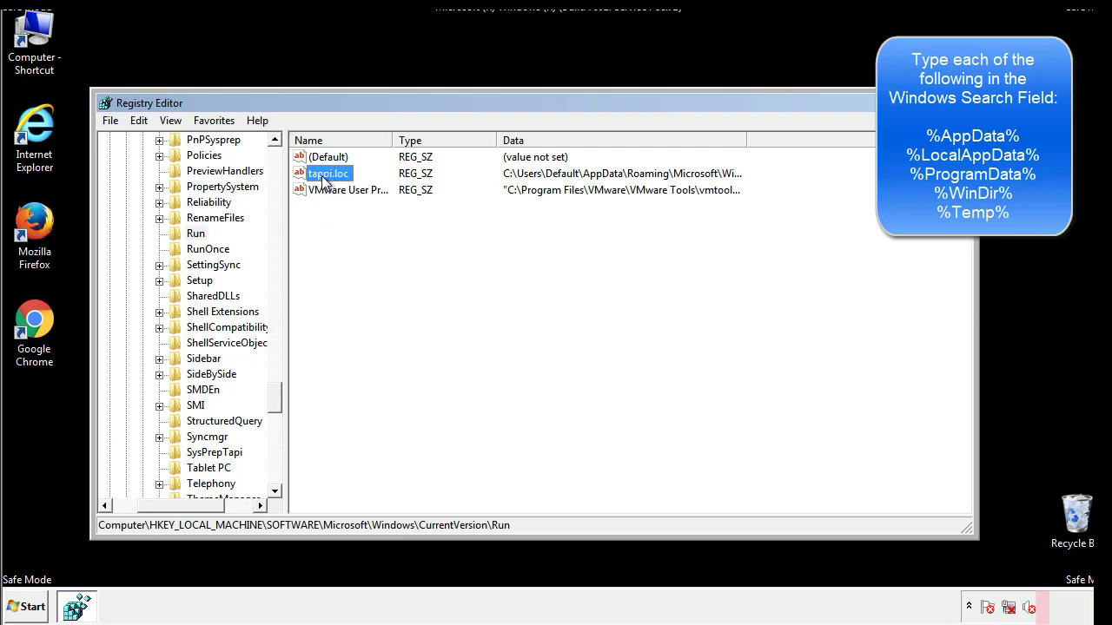
key("Delete")
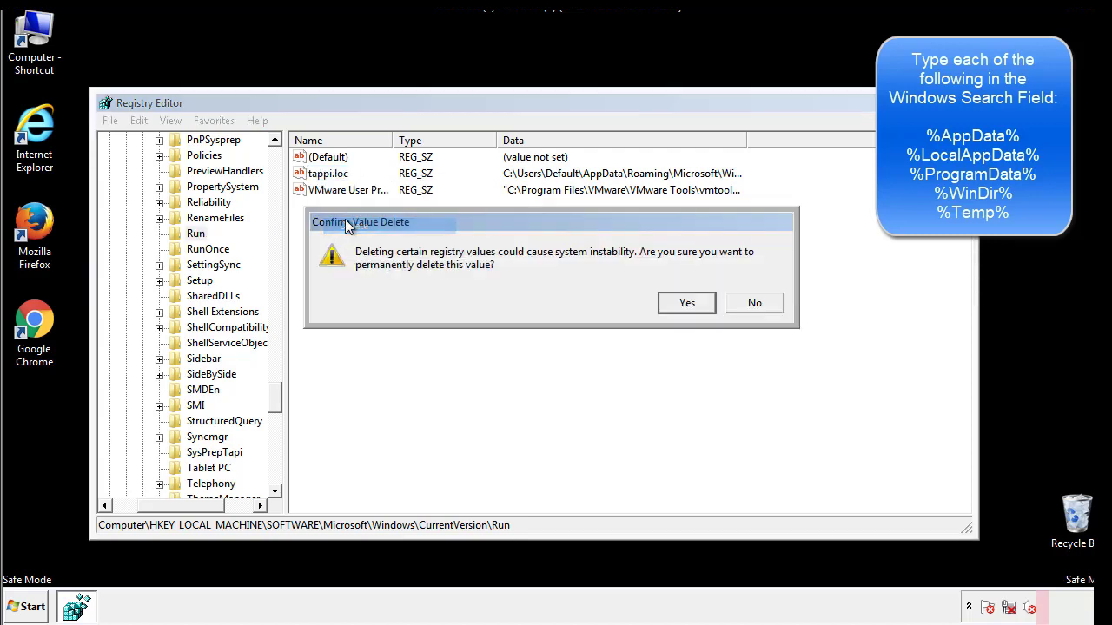
left_click(686, 302)
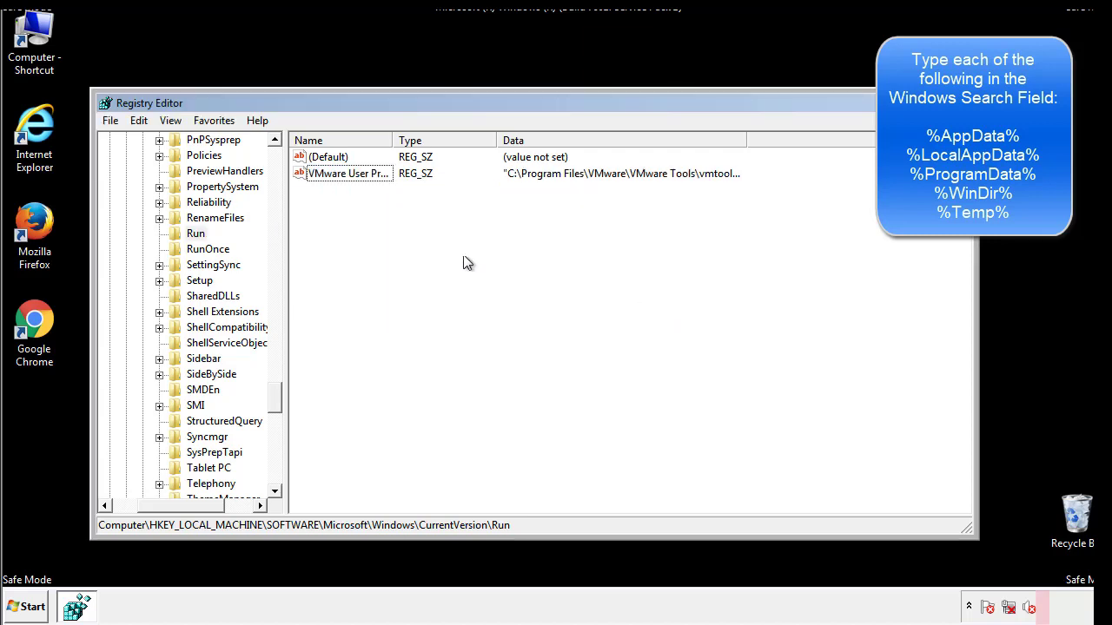
Expand HKEY_CURRENT_USER\Software\Microsoft\Windows\CurrentVersion and inspect its Run key
scroll("down", 3)
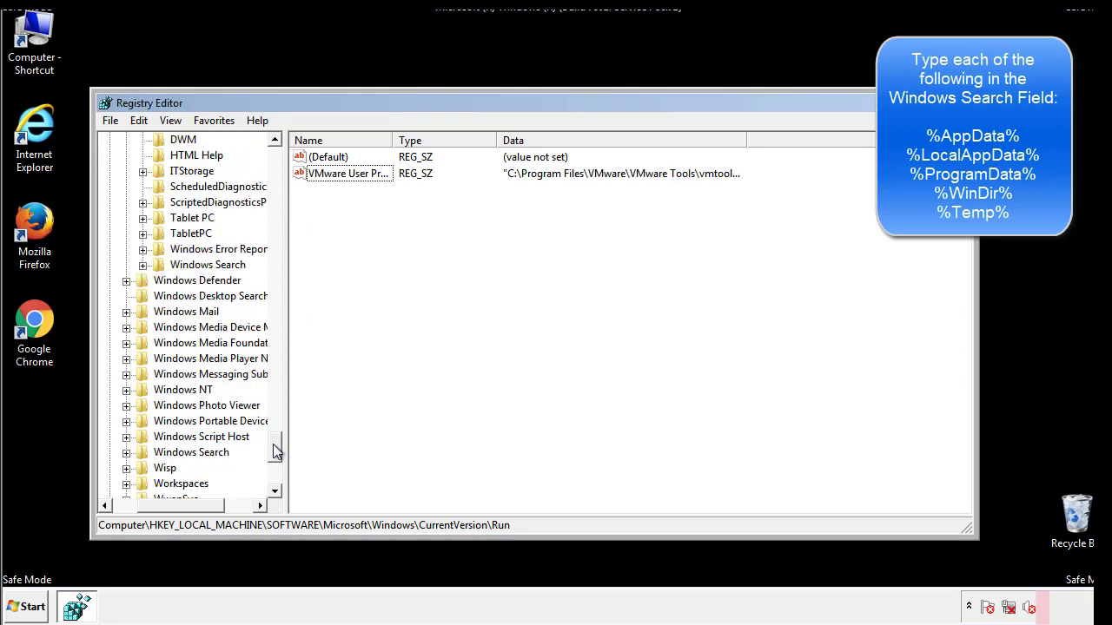
scroll("down", 3)
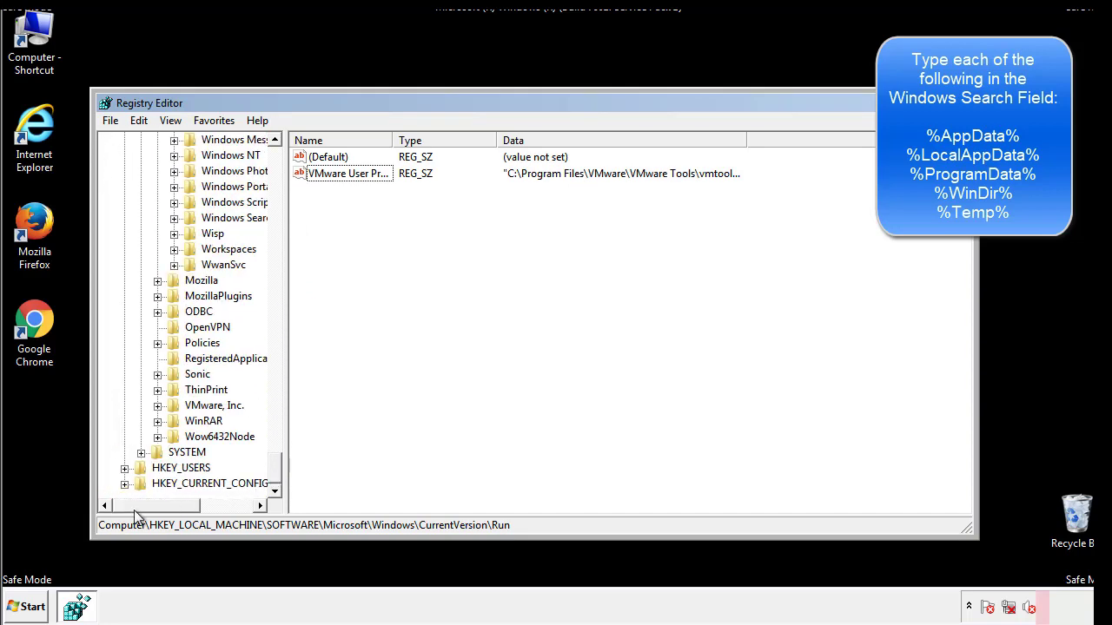
scroll("up", 3)
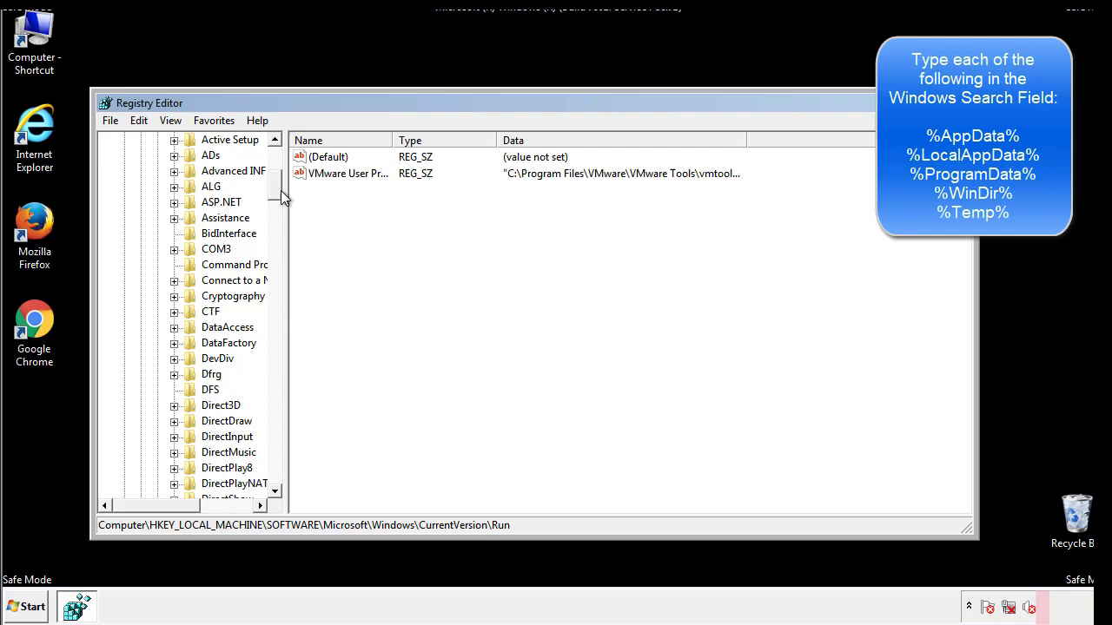
left_click(125, 186)
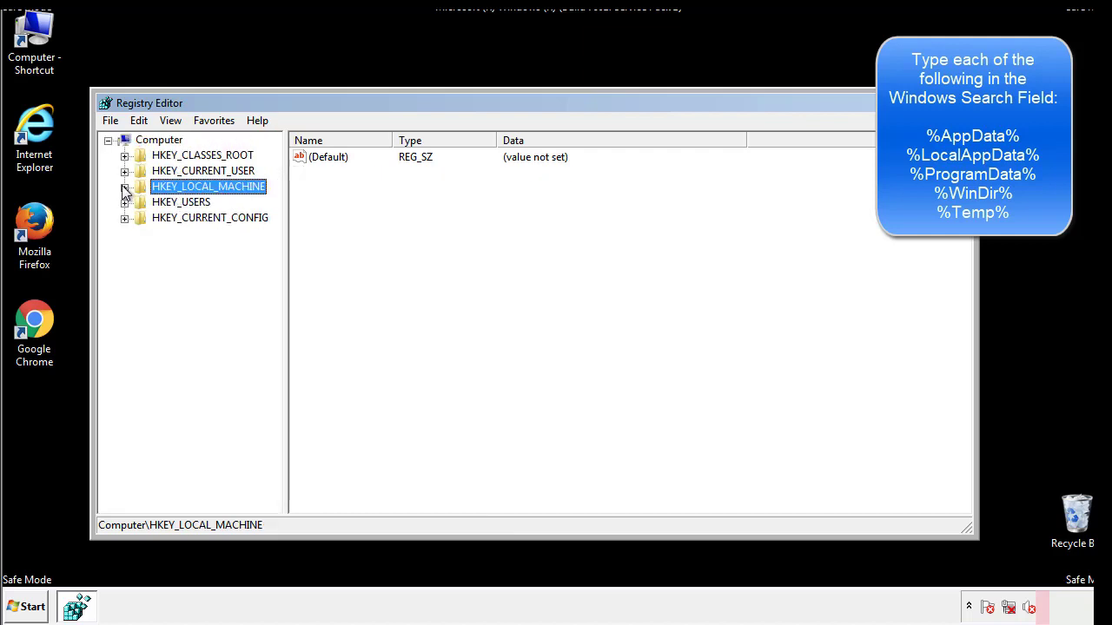
left_click(124, 171)
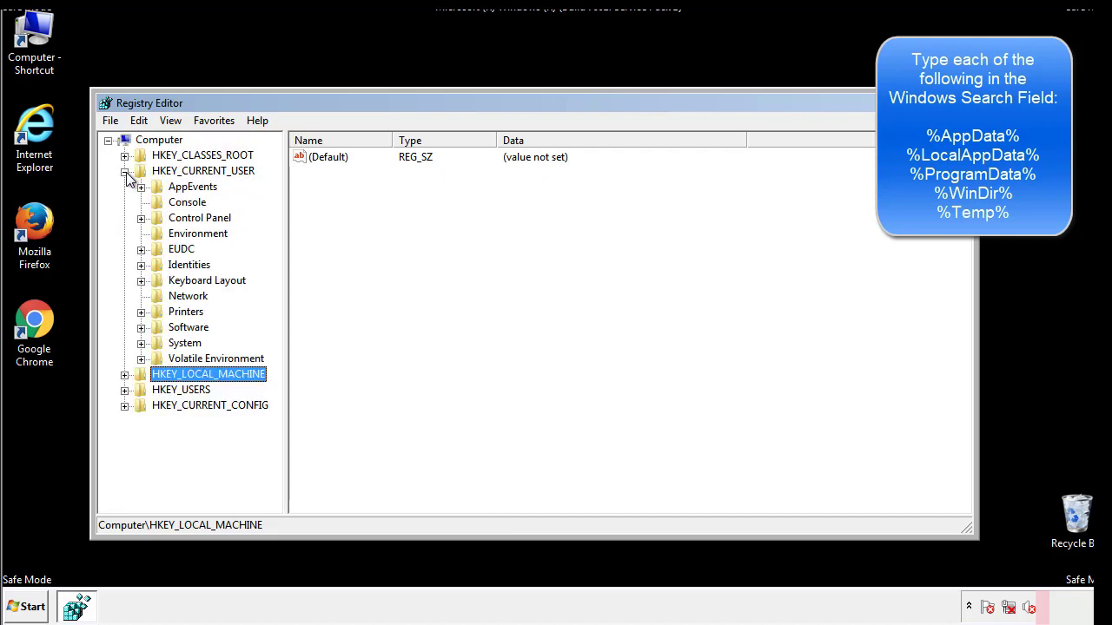
mouse_move(141, 280)
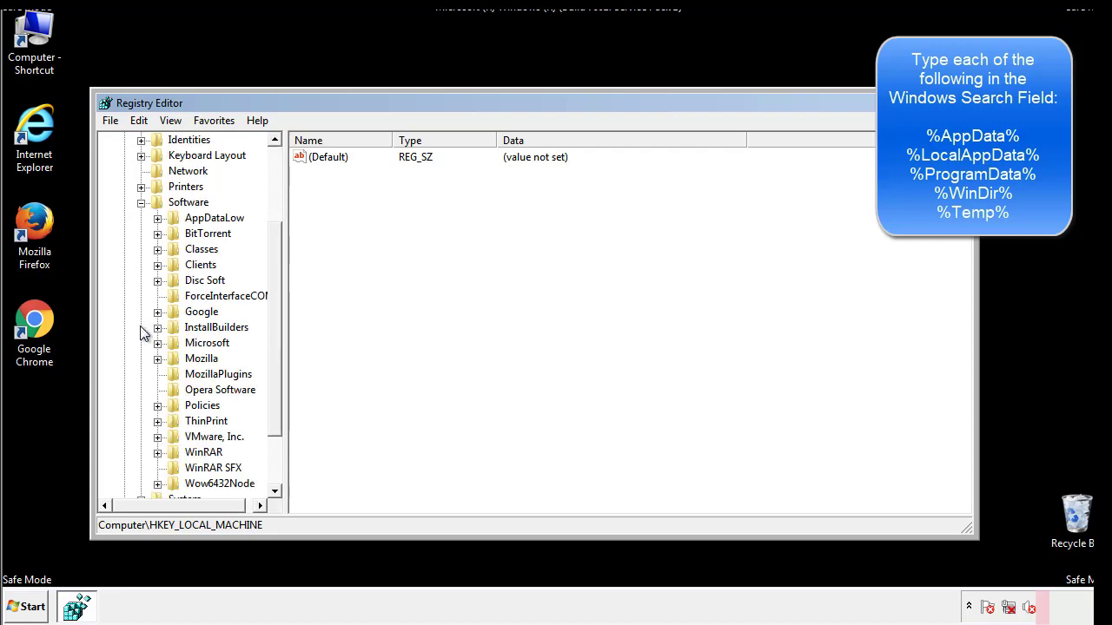
scroll("down", 3)
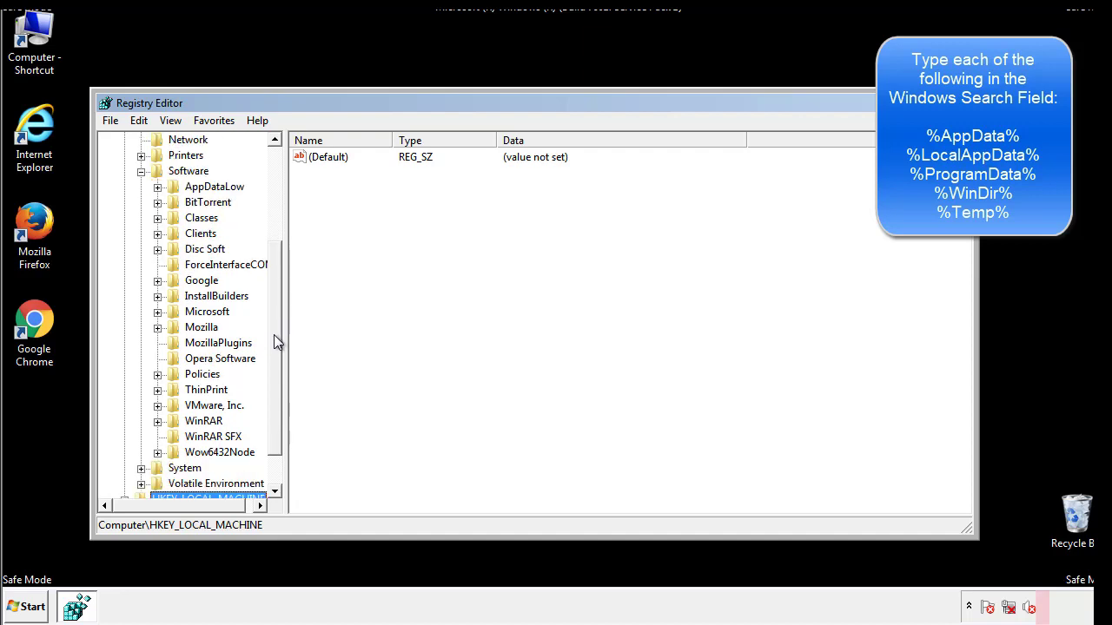
mouse_move(176, 350)
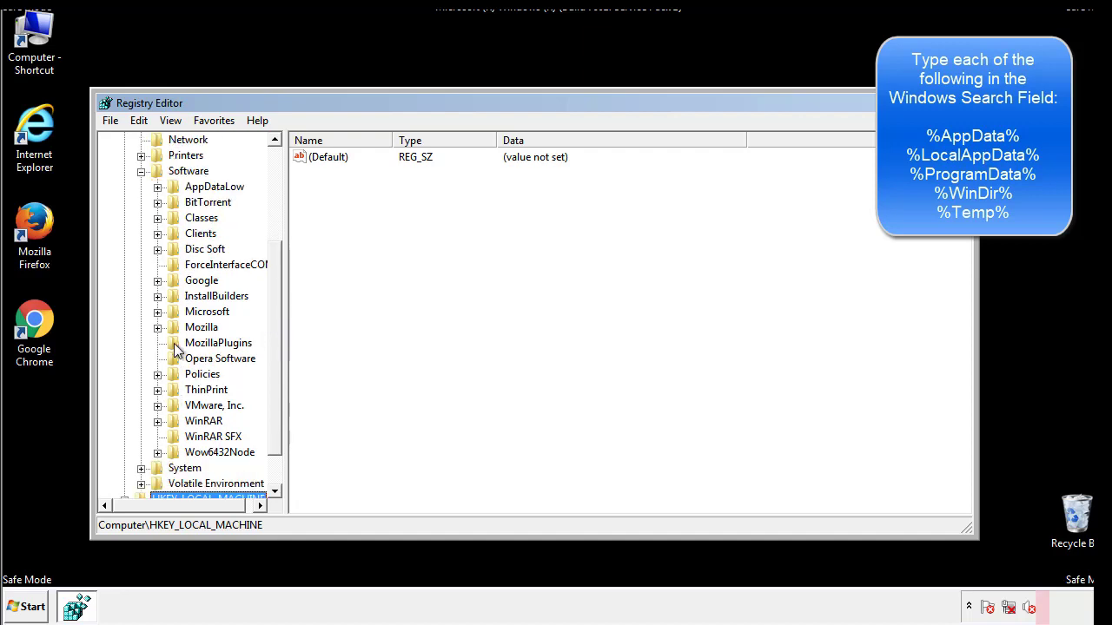
mouse_move(171, 239)
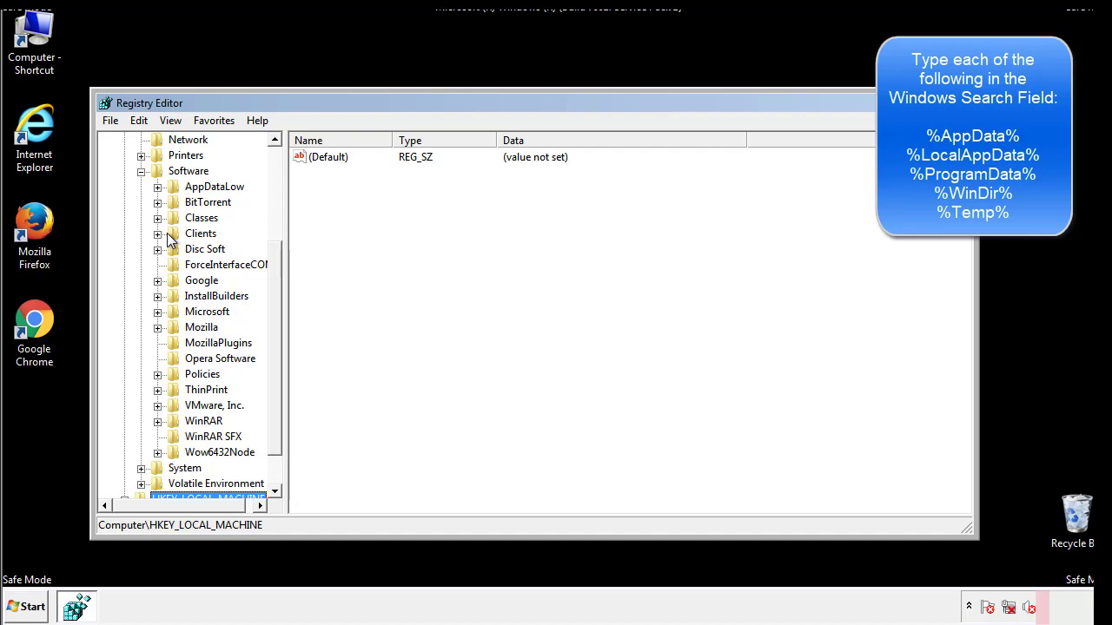
left_click(158, 311)
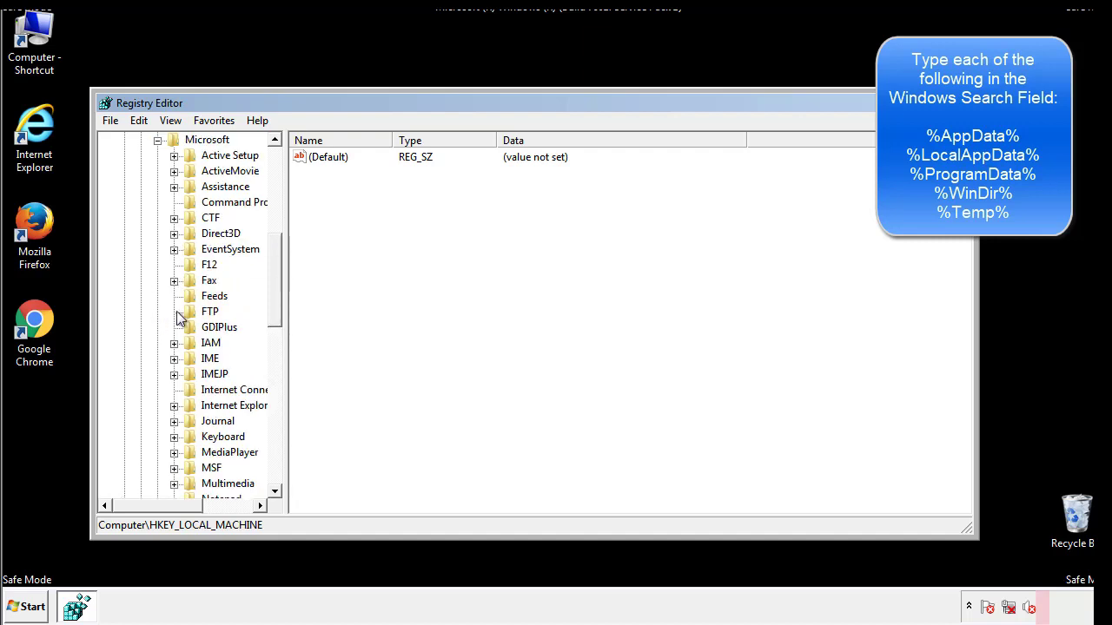
scroll("down", 3)
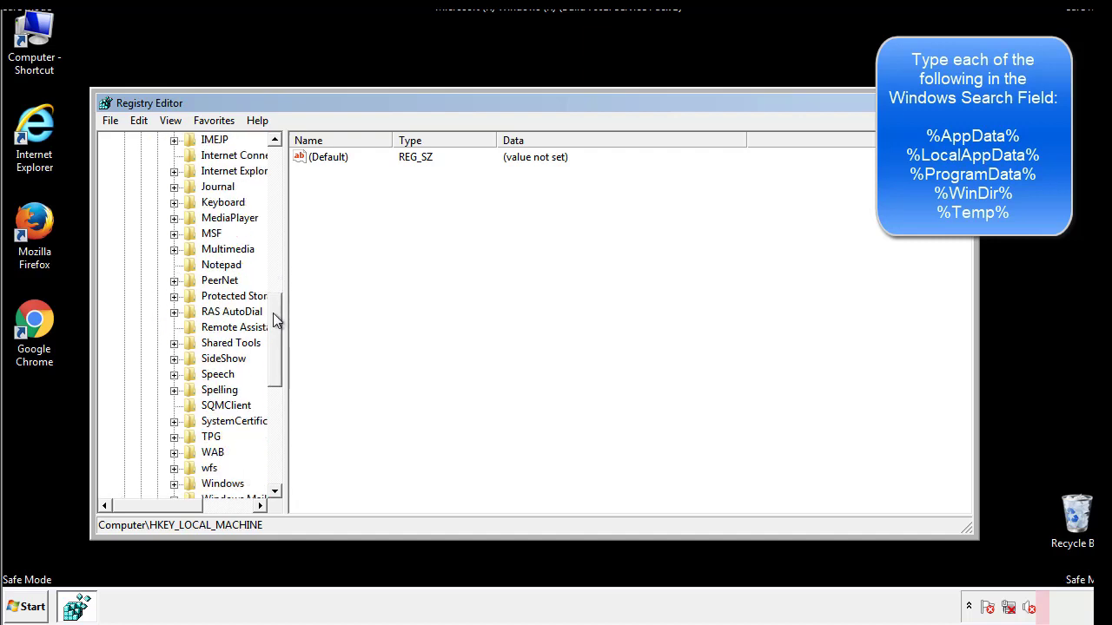
scroll("down", 3)
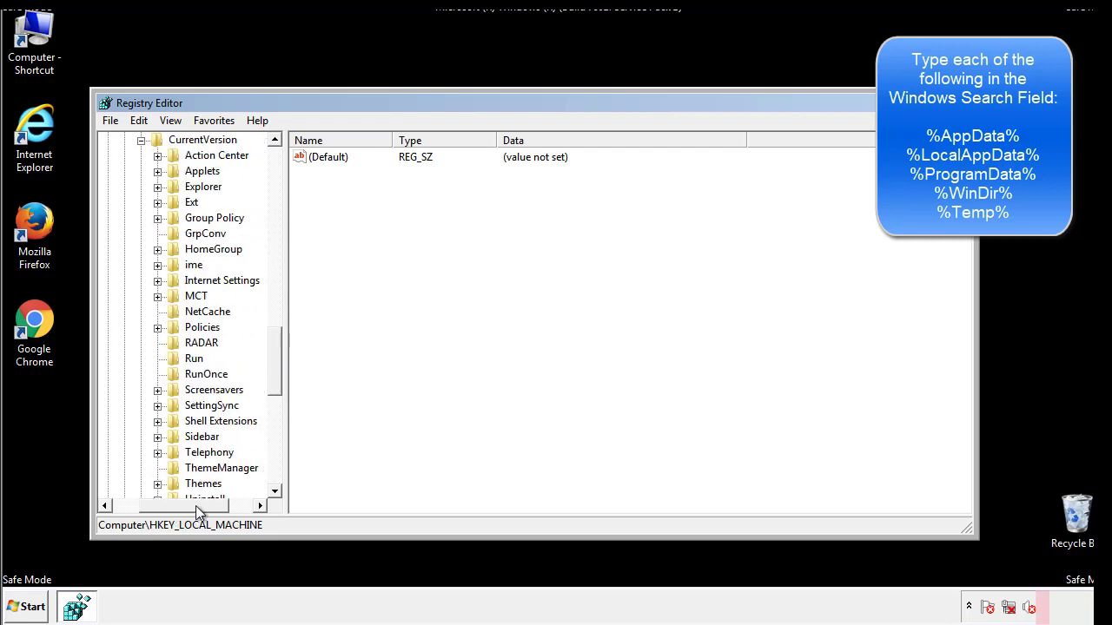
left_click(193, 358)
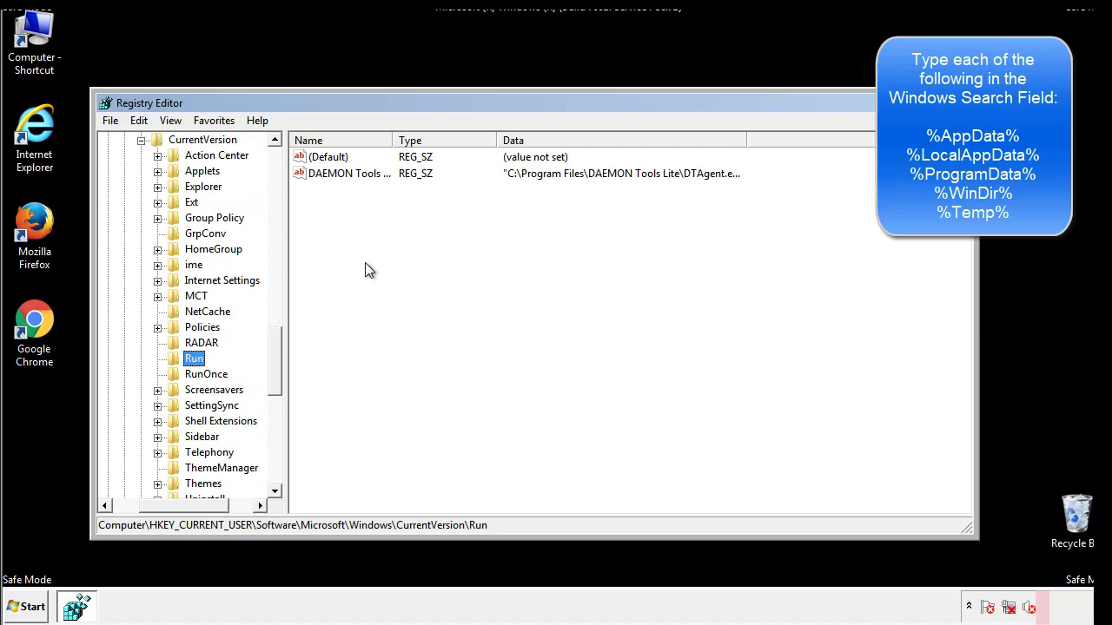
mouse_move(362, 191)
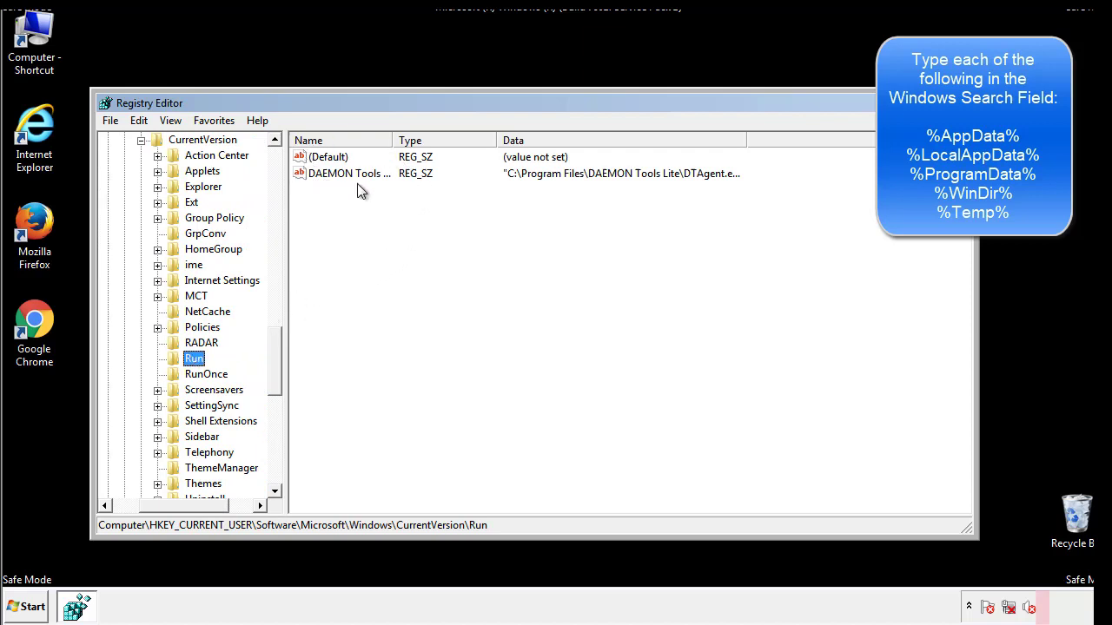
mouse_move(476, 204)
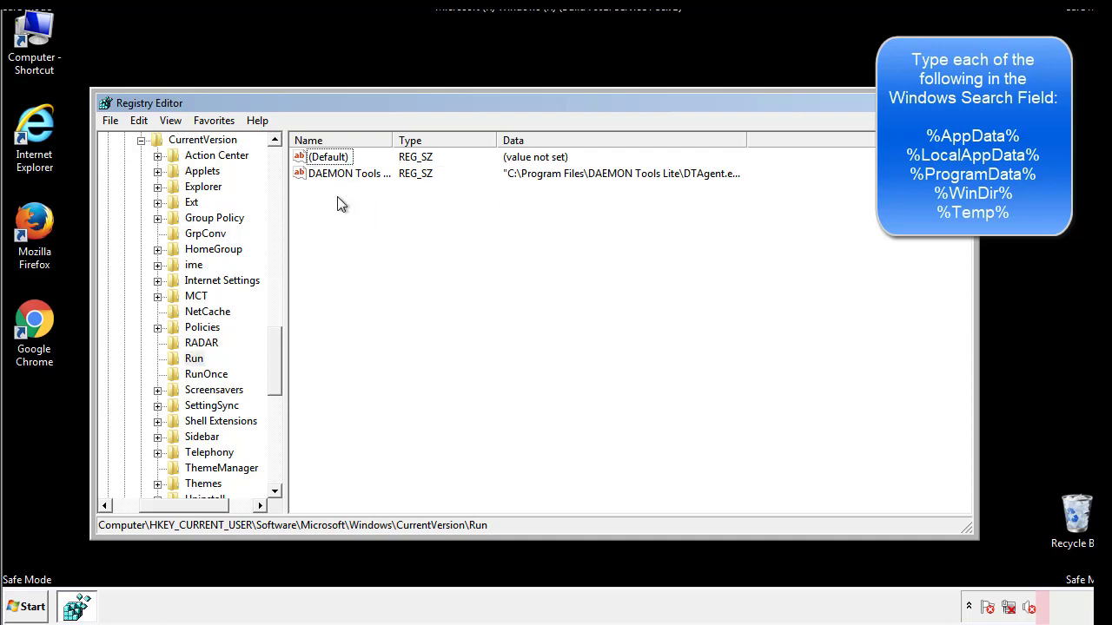
mouse_move(402, 200)
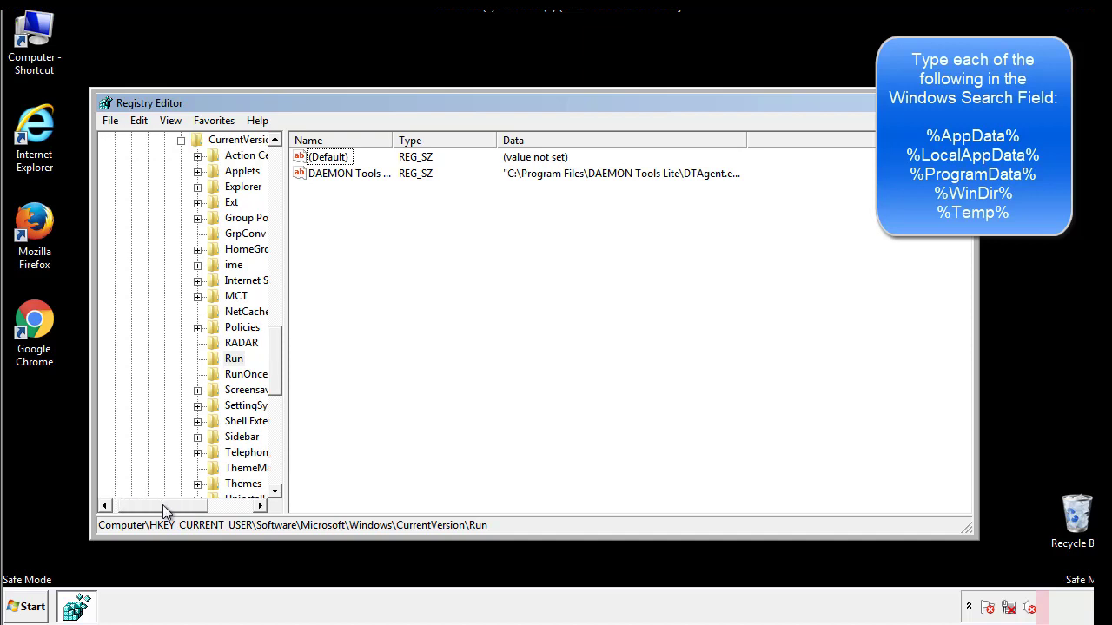
Return to the Windows key under HKEY_CURRENT_USER\Software\Microsoft
scroll("up", 3)
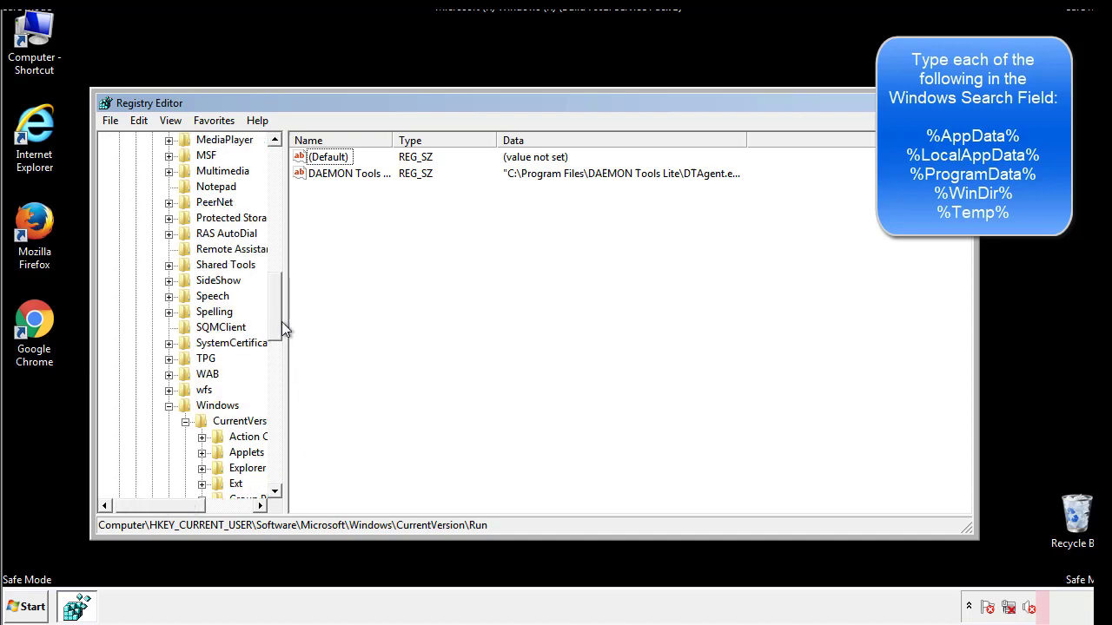
left_click(217, 405)
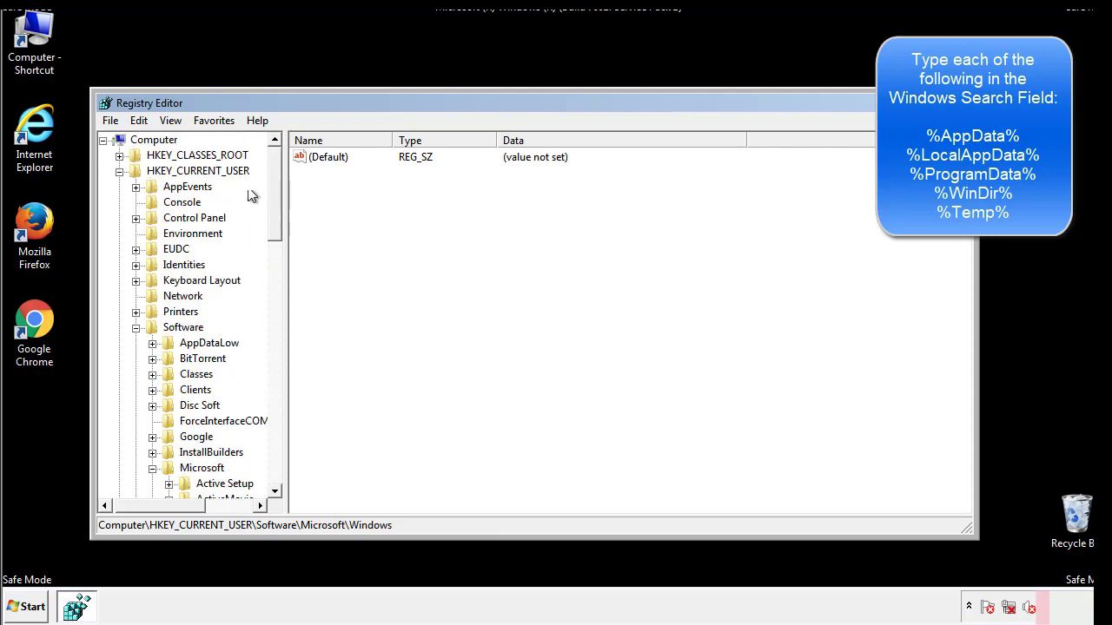
Search the registry for %temp% to reach the VolumeCaches\Temporary Files key
left_click(138, 120)
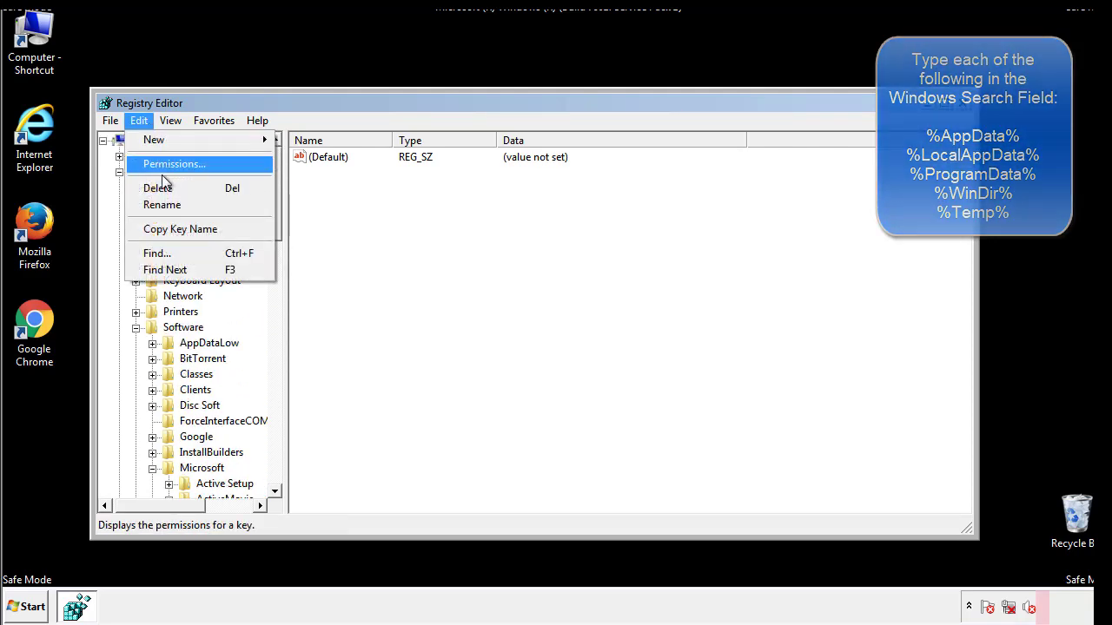
left_click(156, 253)
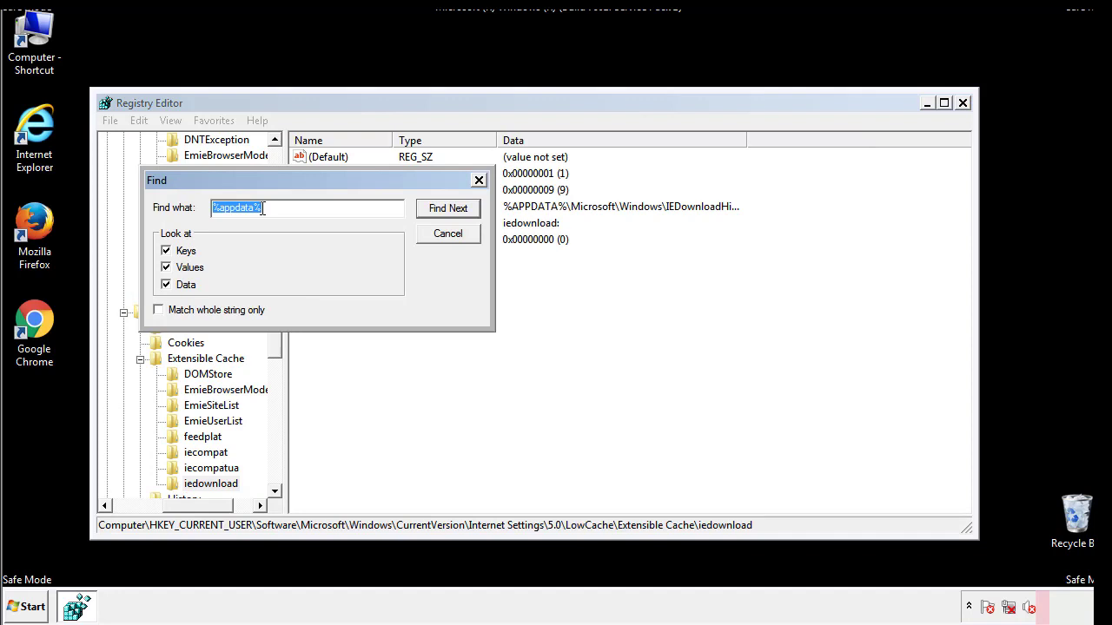
type("%t")
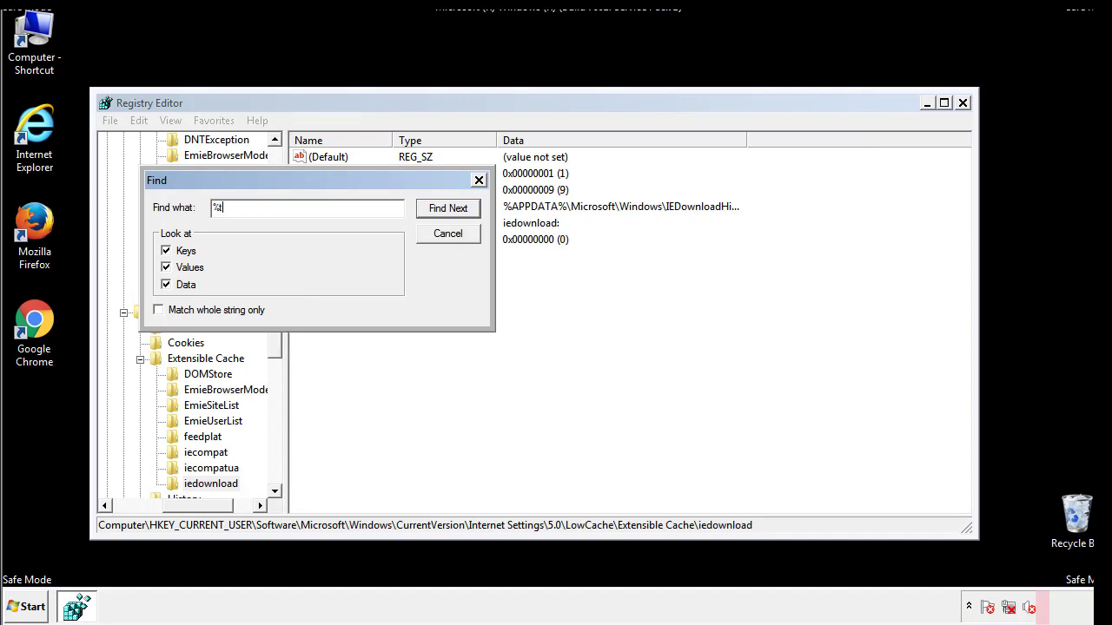
type("emp%")
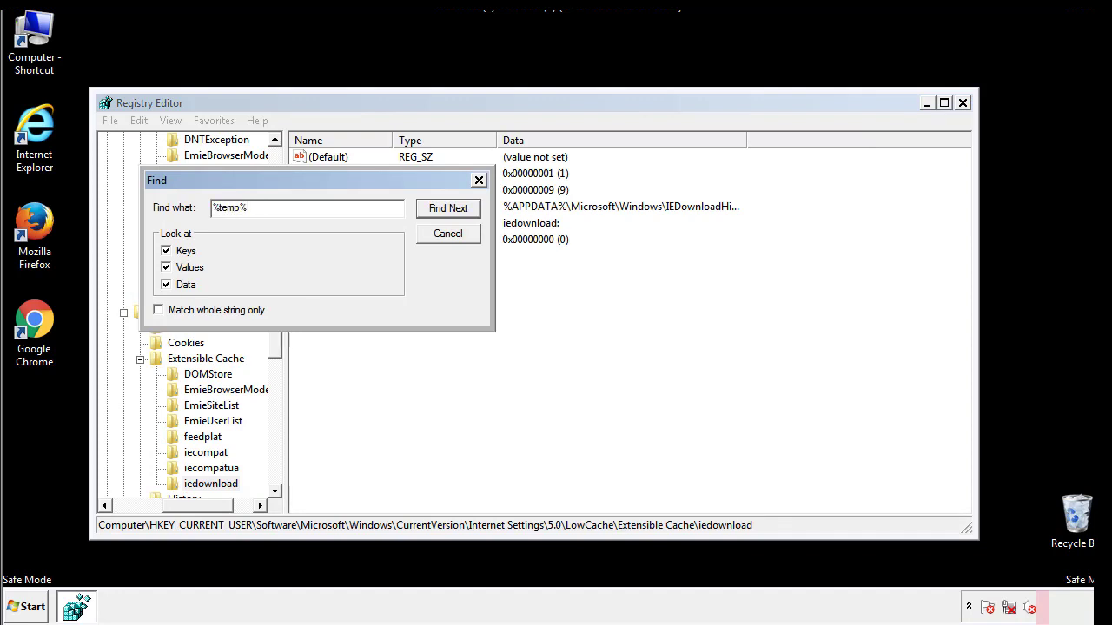
left_click(448, 208)
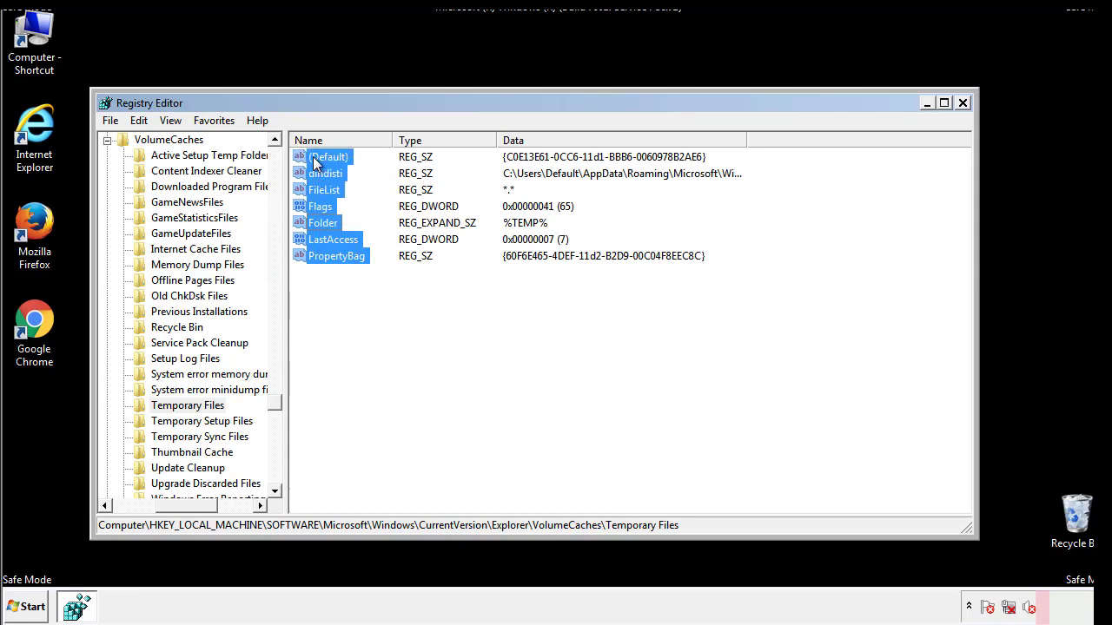
Delete all selected values in the Temporary Files key and confirm
right_click(328, 156)
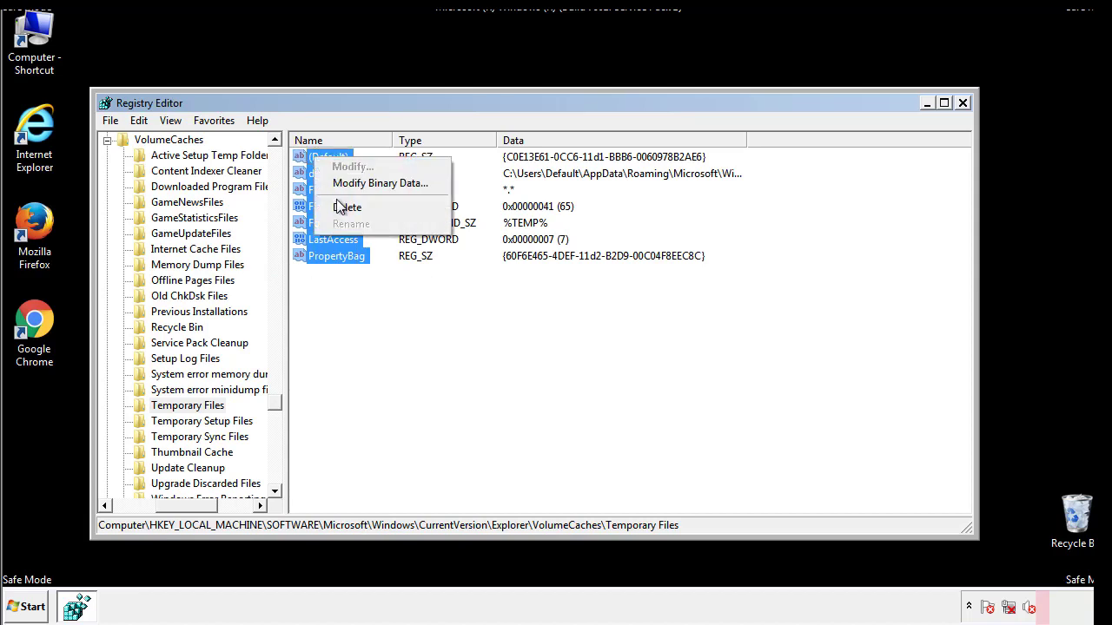
left_click(347, 207)
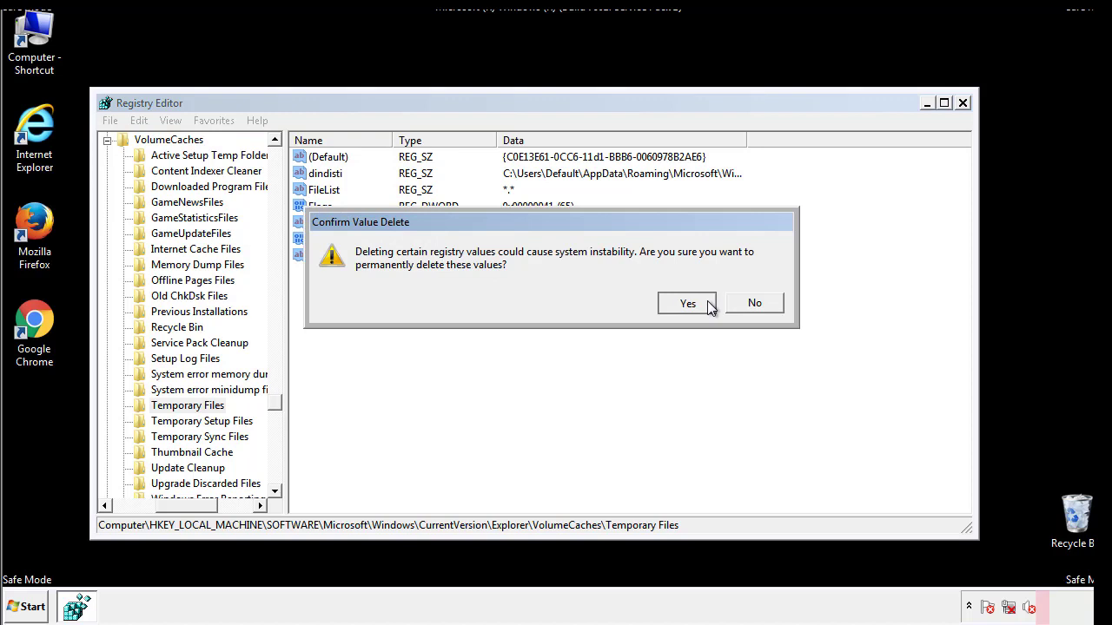
left_click(687, 303)
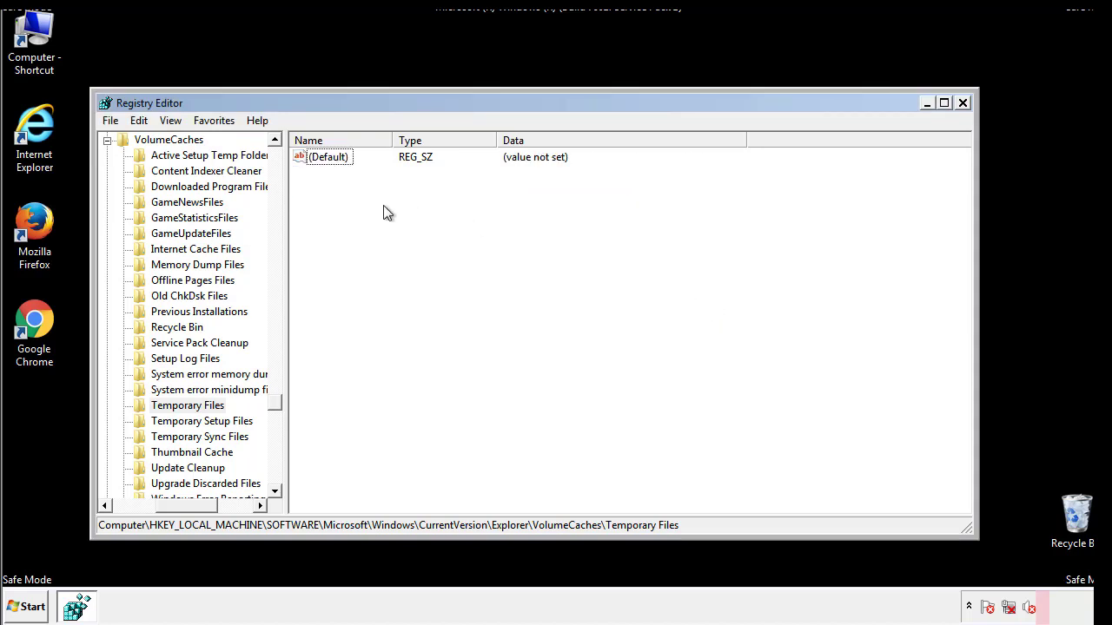
mouse_move(963, 106)
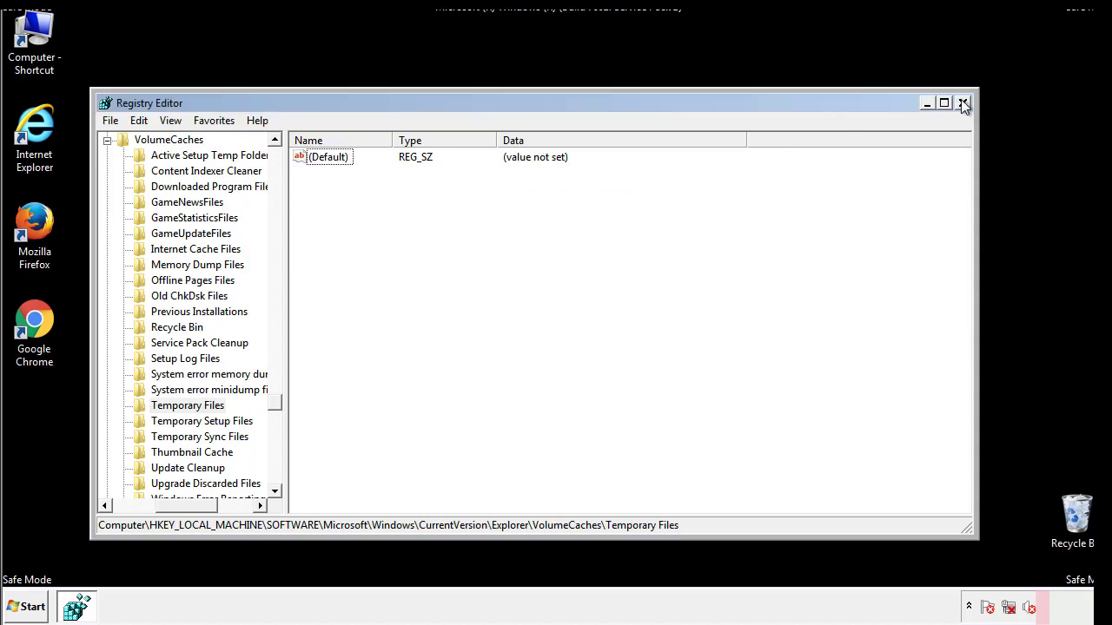
Close Registry Editor and launch msconfig from the Start menu search
left_click(962, 103)
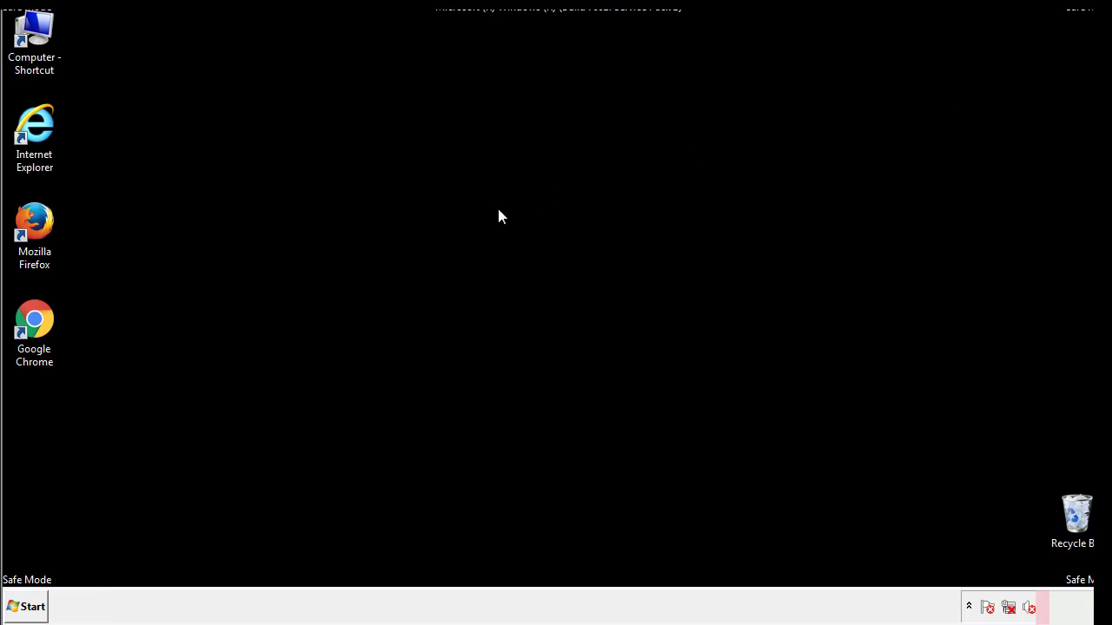
mouse_move(45, 435)
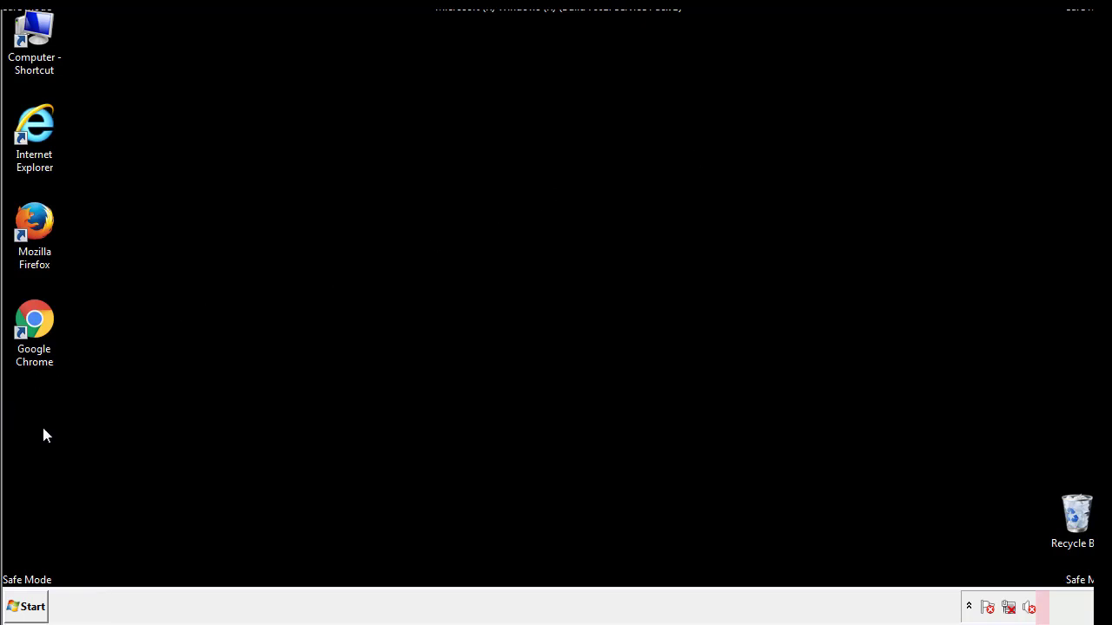
left_click(25, 607)
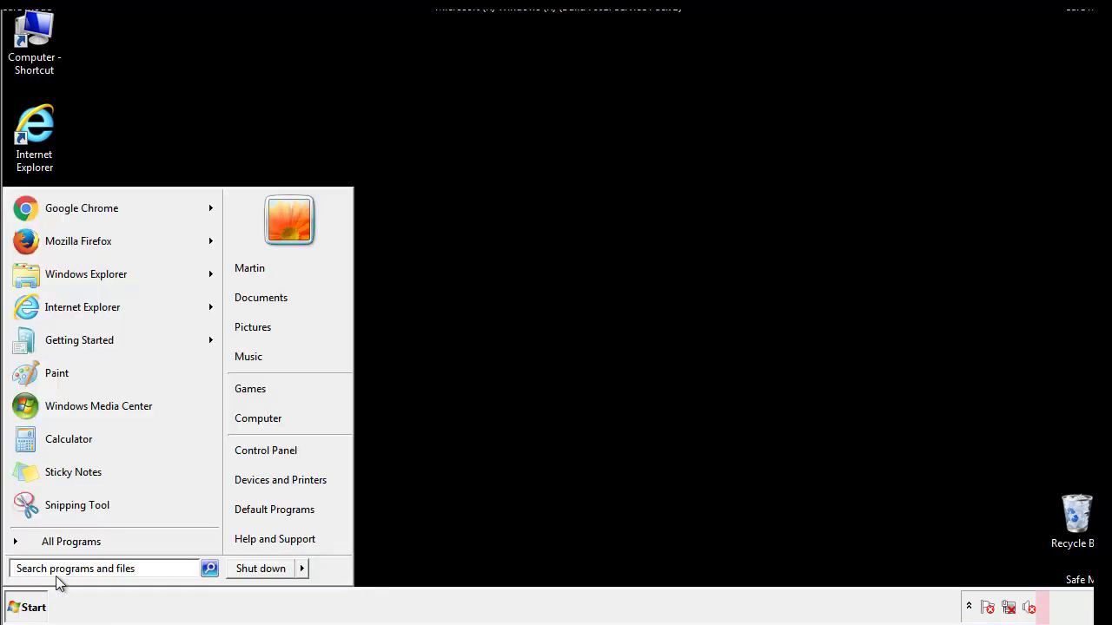
type("mscon")
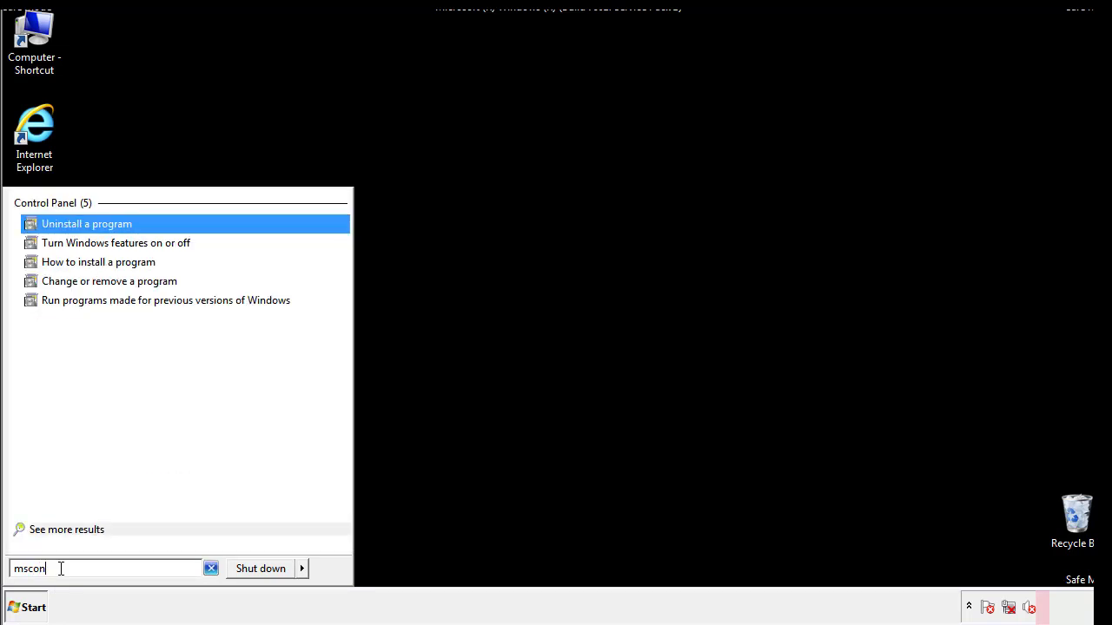
type("fig")
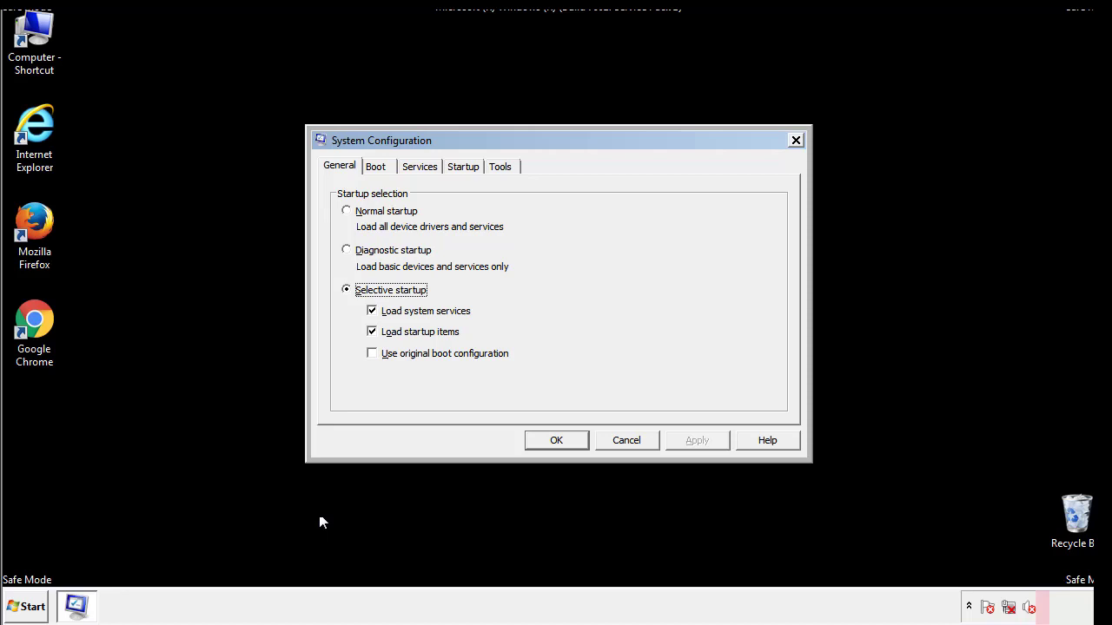
Uncheck Safe boot on the Boot tab, confirm, and restart the computer
left_click(375, 166)
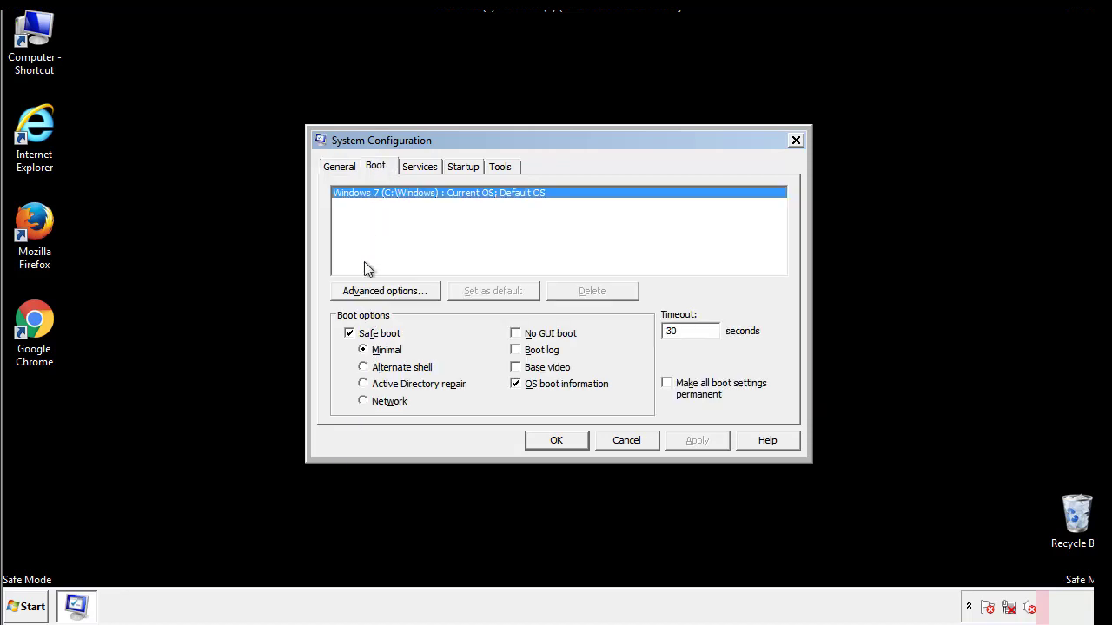
left_click(350, 333)
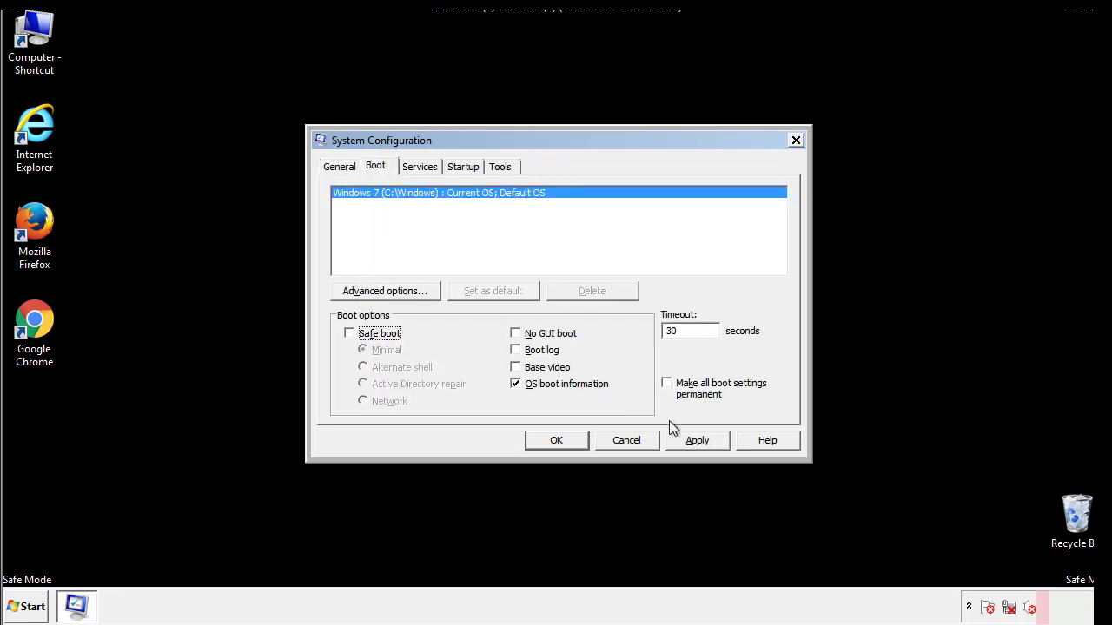
left_click(556, 441)
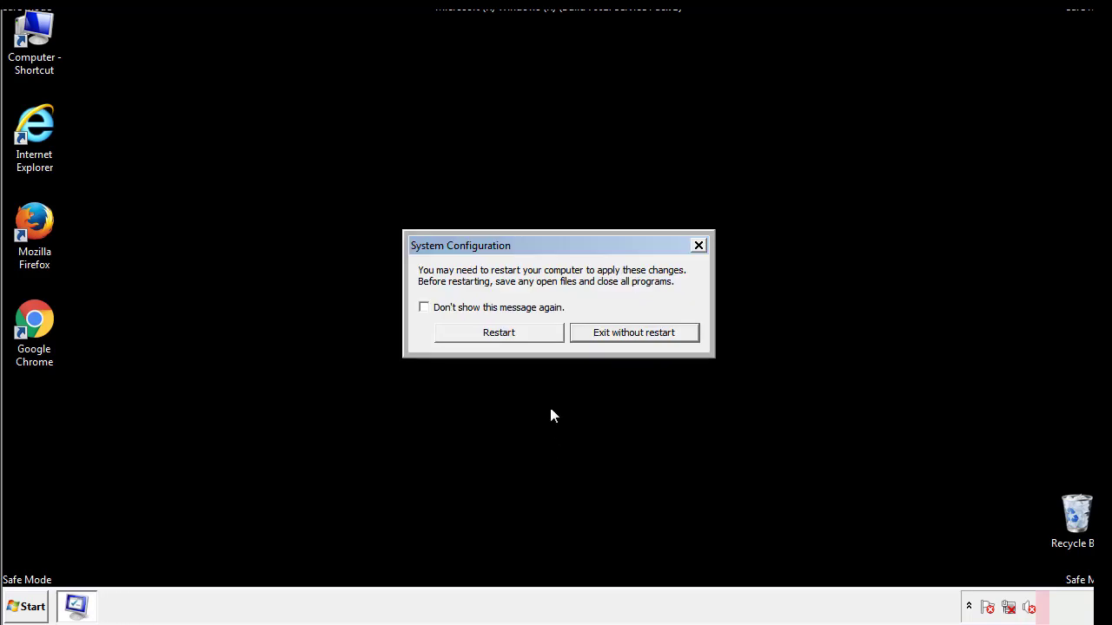
left_click(498, 331)
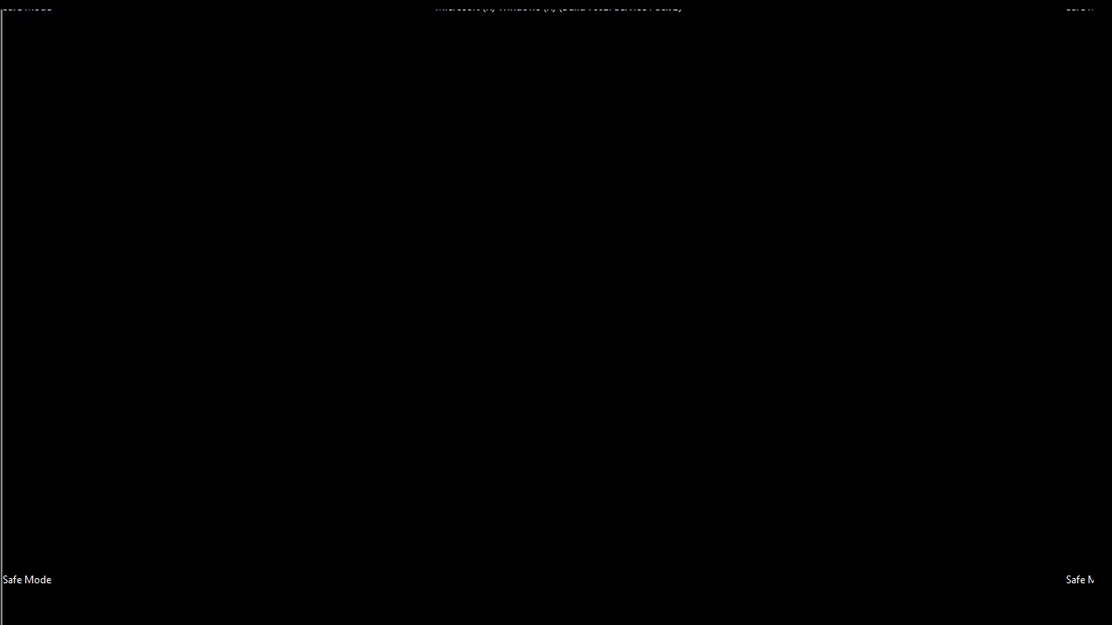